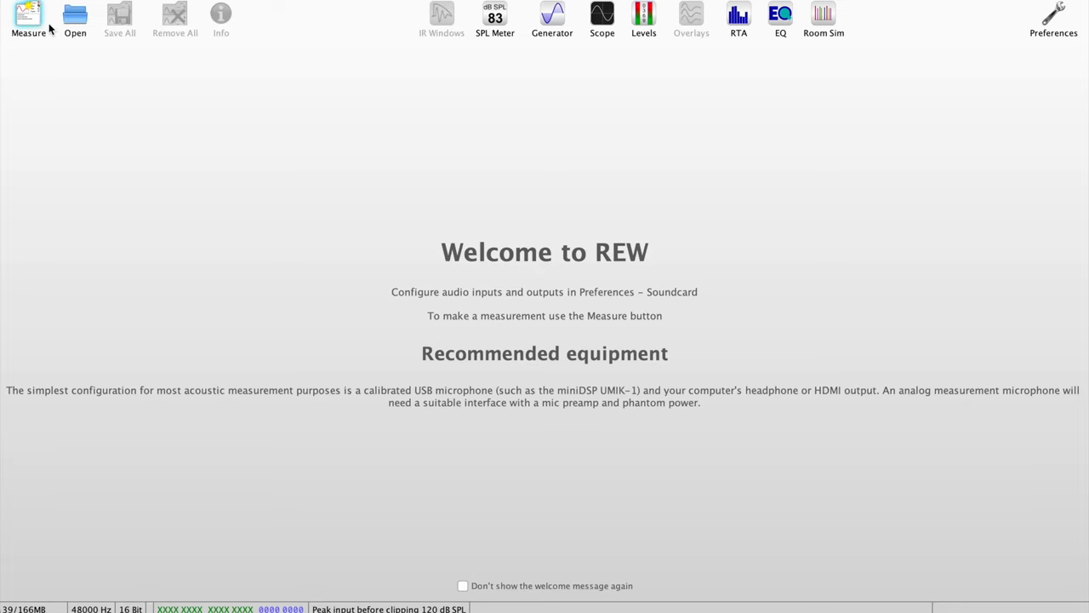
# Step: Start a new measurement named FLOAUDIO BLUELOVER, removing the stray 'W/' suffix
pyautogui.click(27, 15)
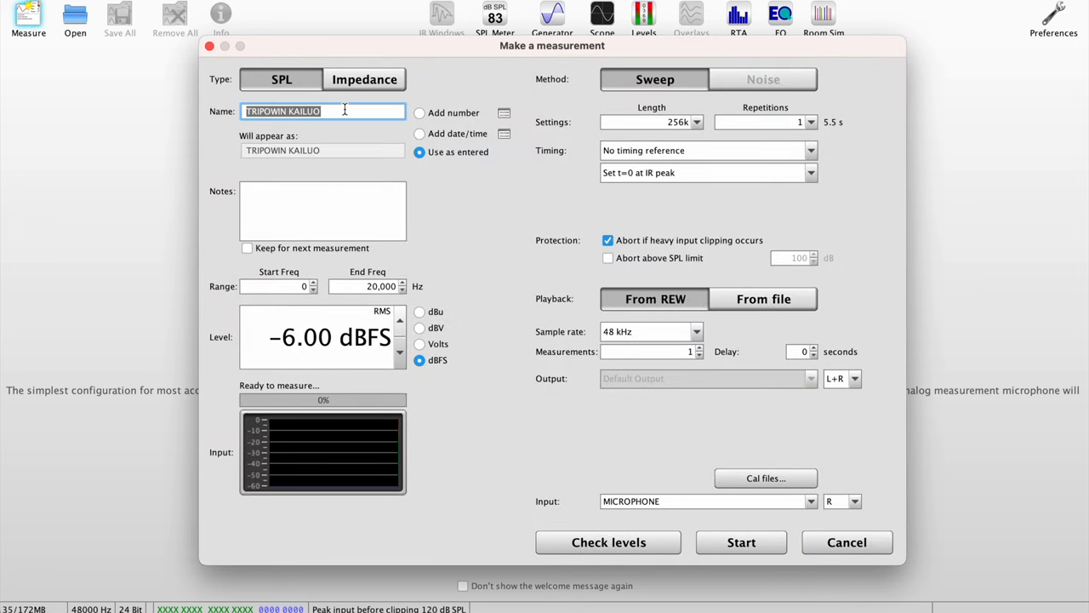
pyautogui.write('FLO')
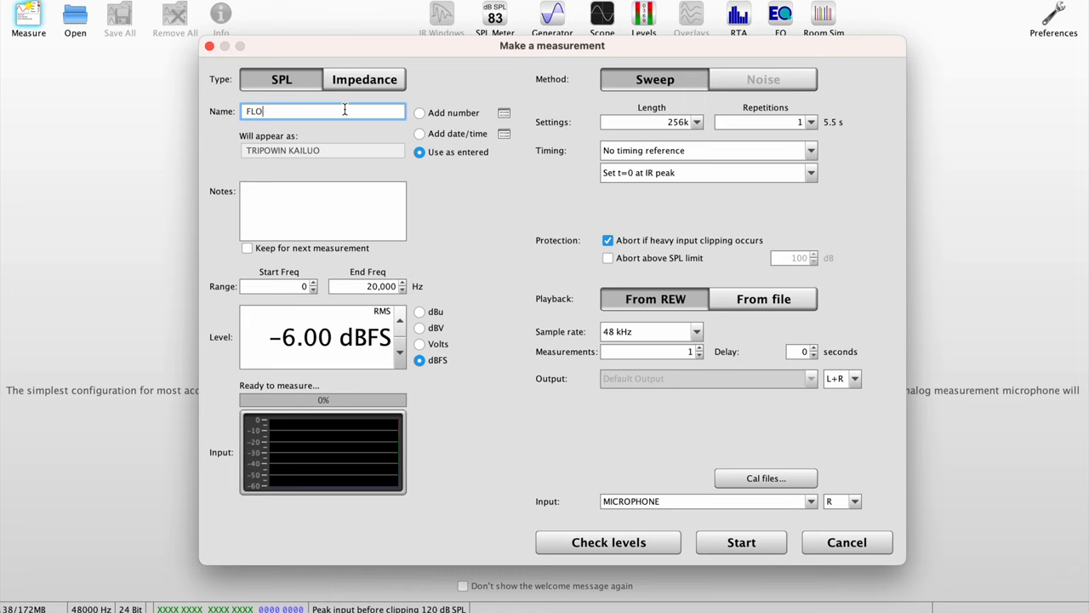
pyautogui.write('AUDIO')
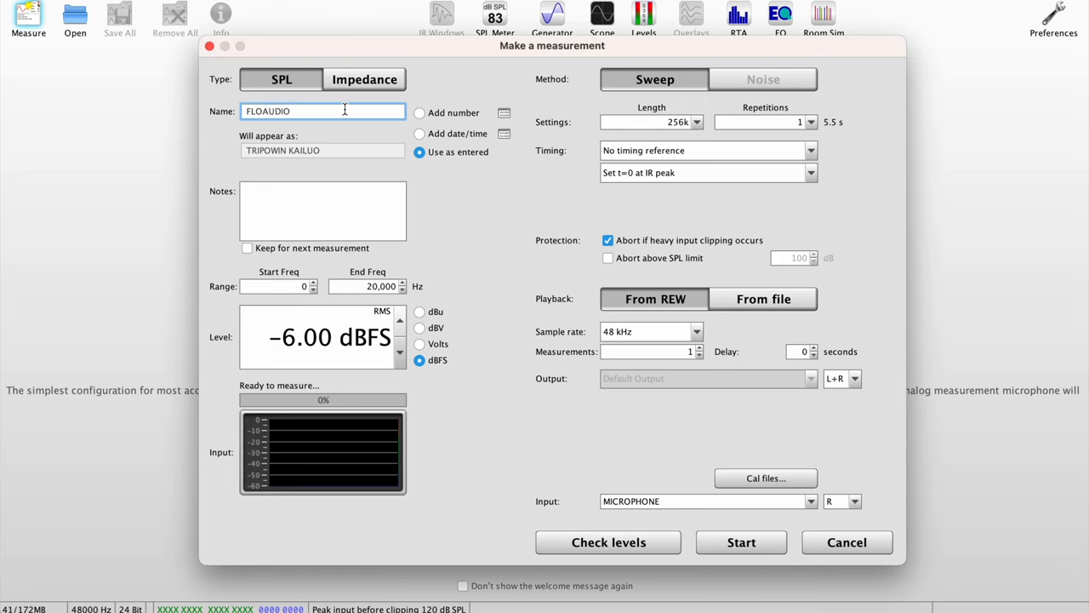
pyautogui.write('BLUE')
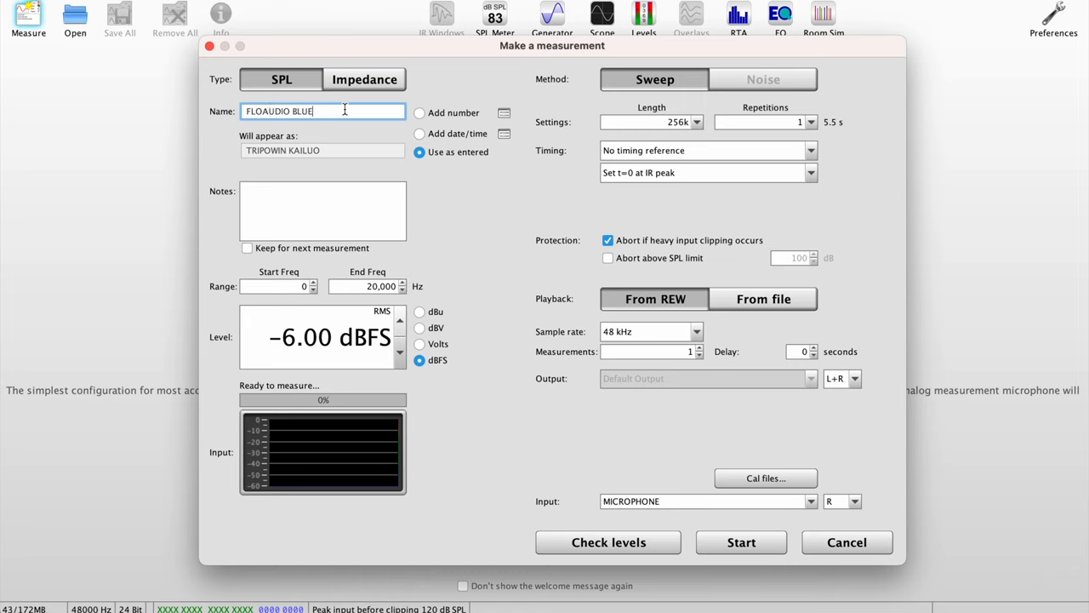
pyautogui.write('LOVER')
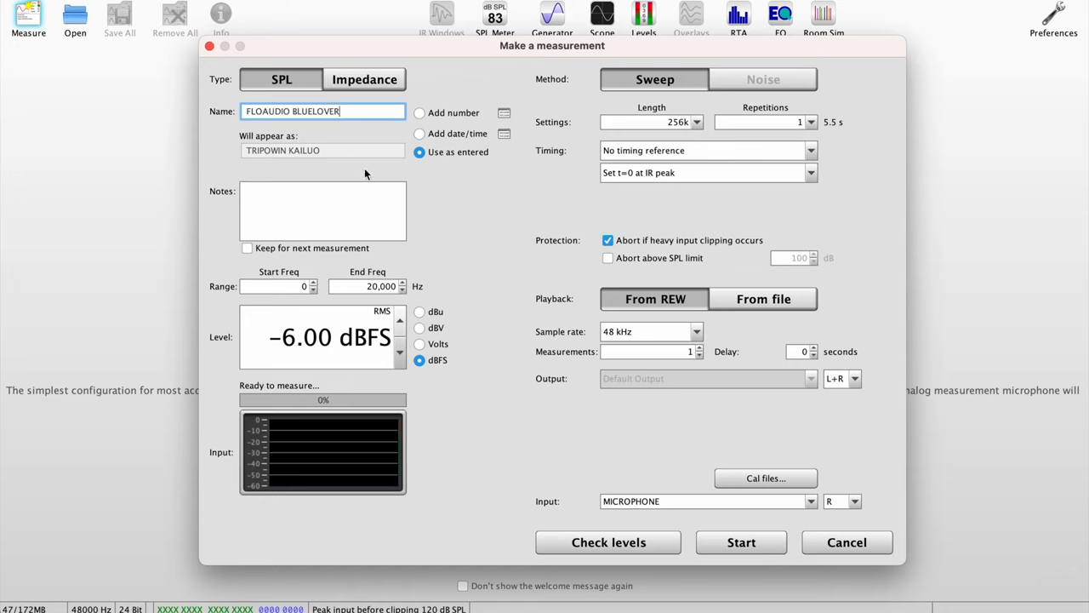
pyautogui.write('W/')
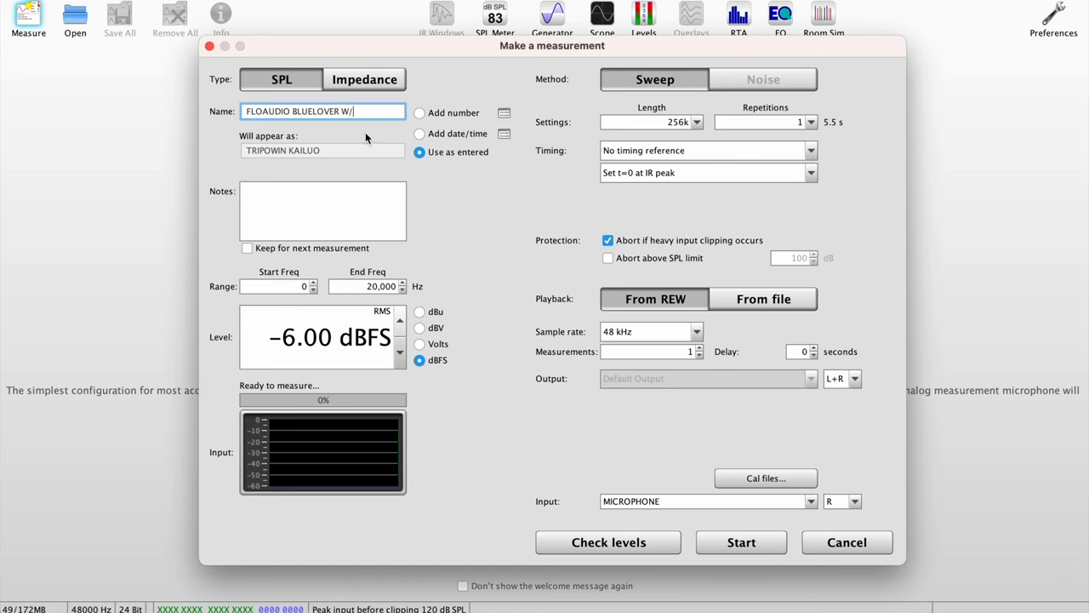
pyautogui.press('Backspace')
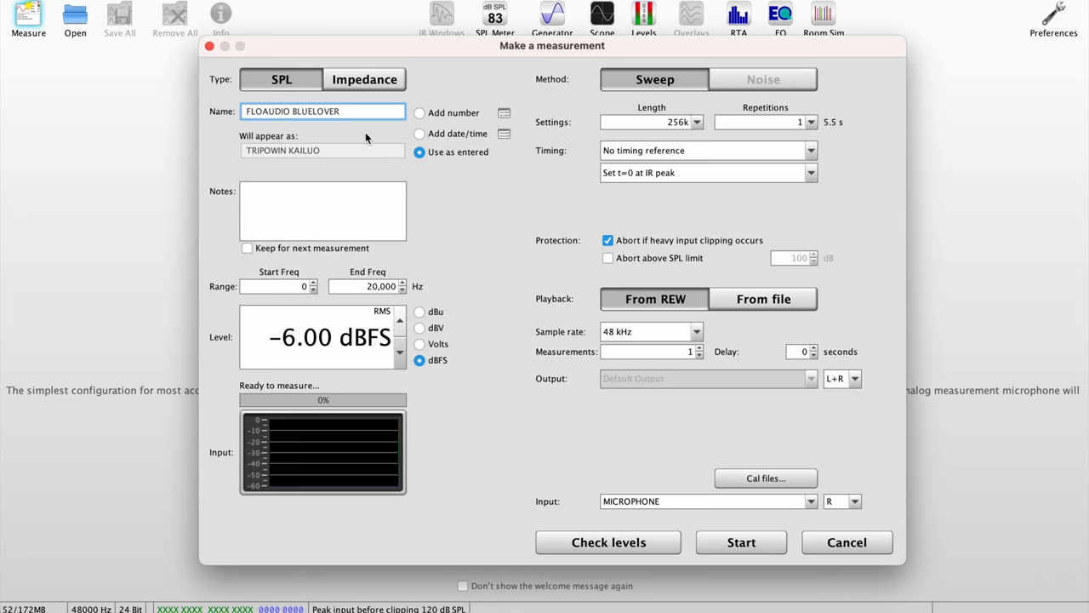
pyautogui.moveTo(526, 521)
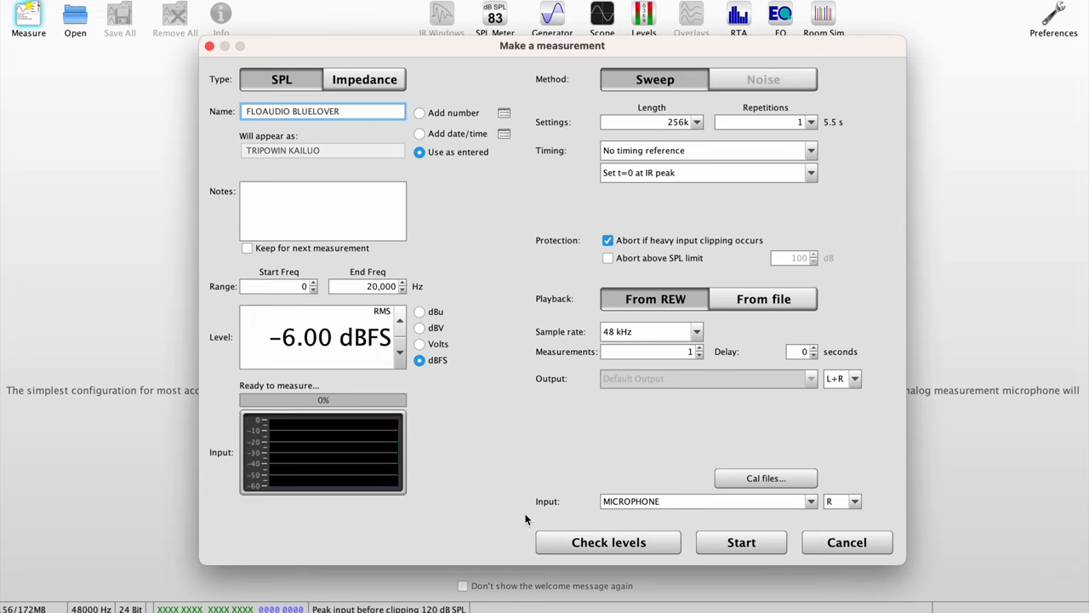
pyautogui.moveTo(561, 502)
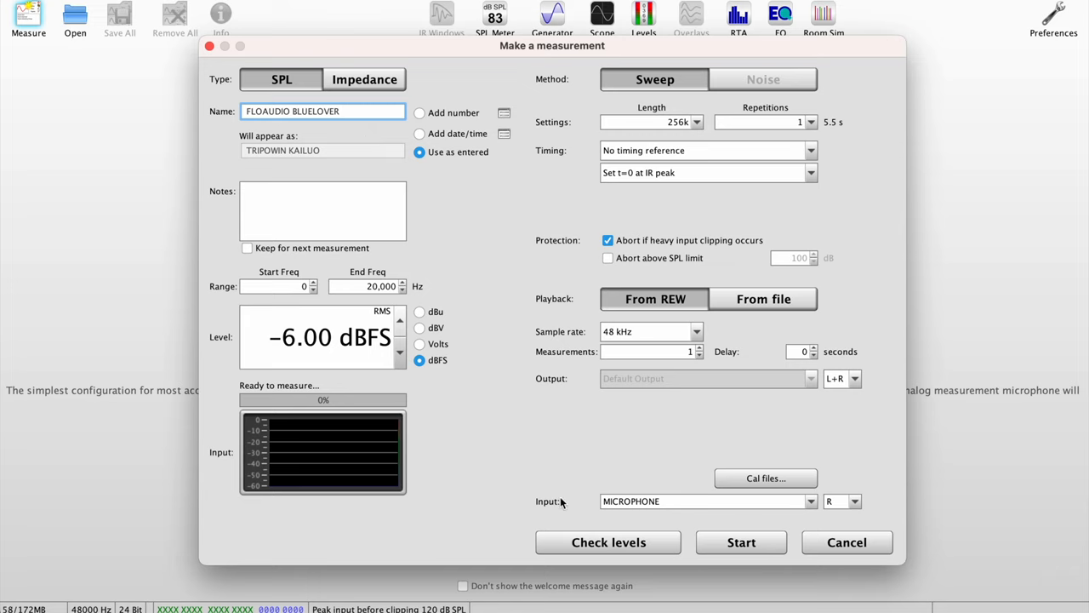
pyautogui.moveTo(609, 541)
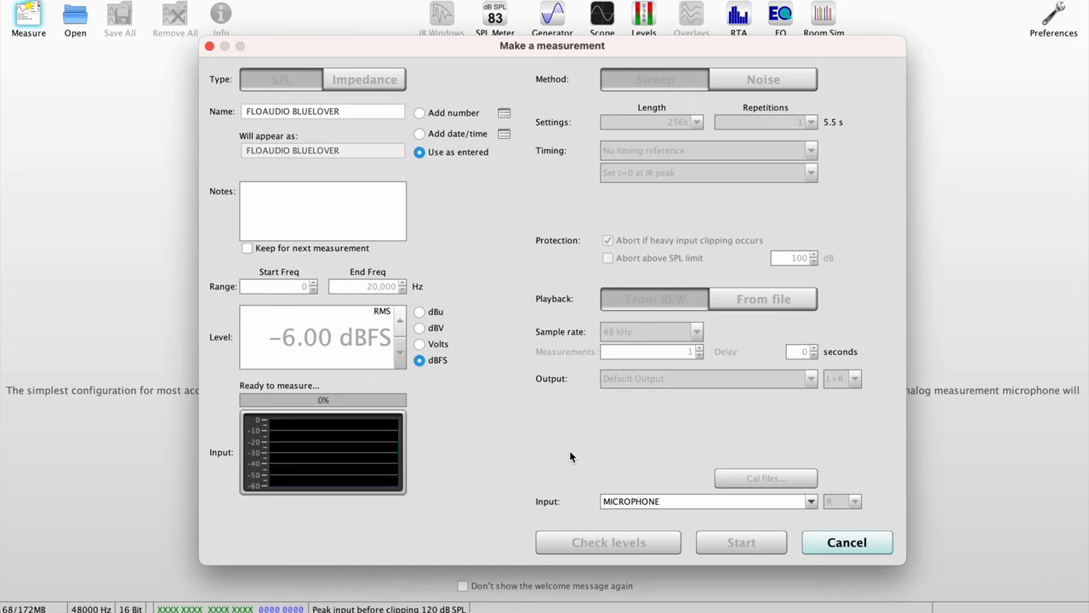
pyautogui.moveTo(475, 477)
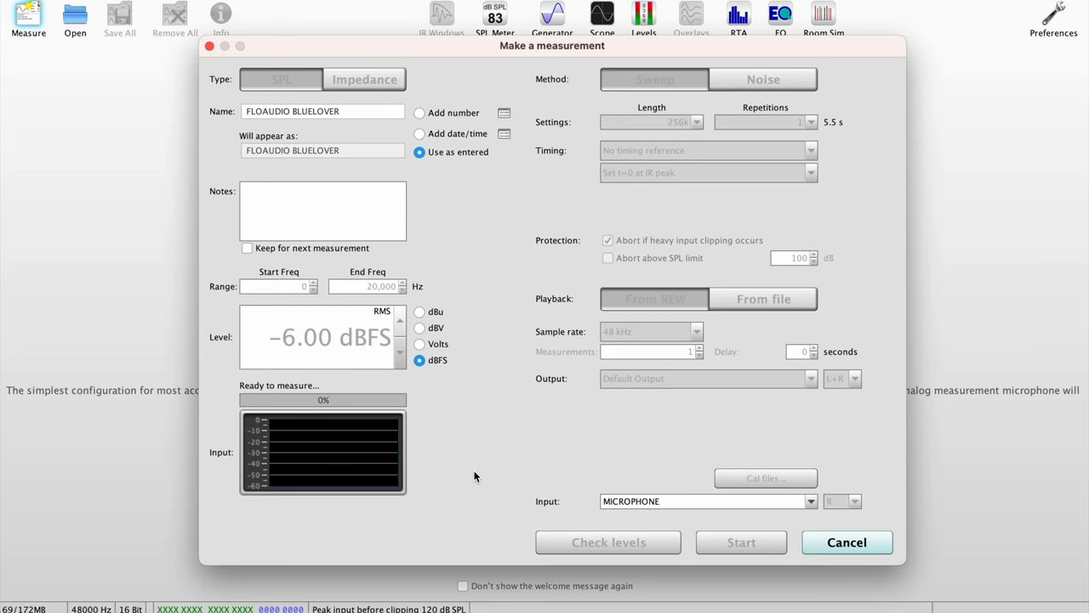
# Step: Check levels and run the frequency sweep until the SPL response is plotted
pyautogui.click(608, 541)
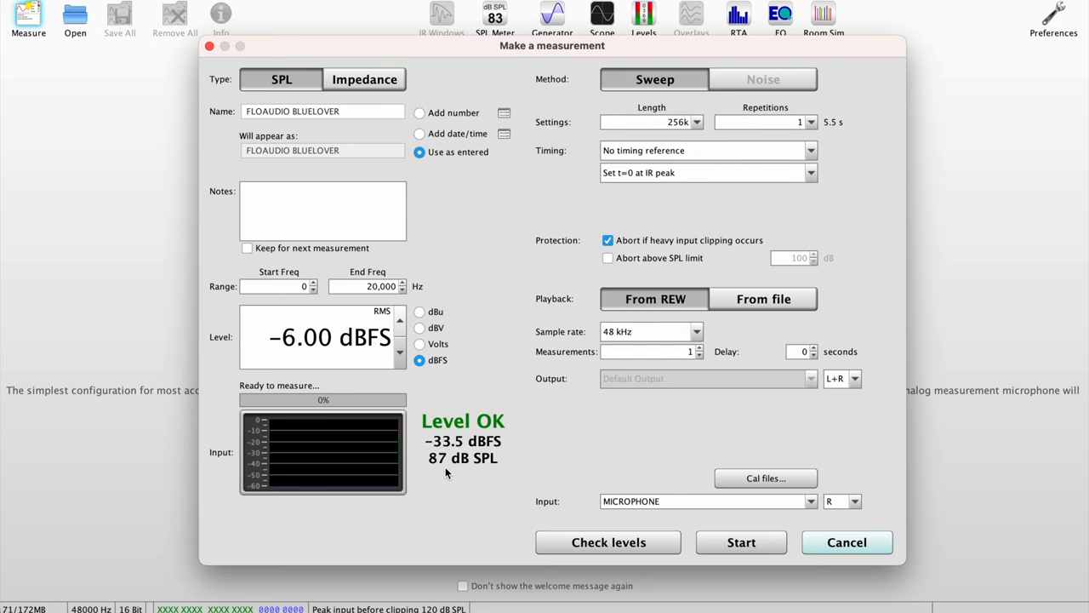
pyautogui.moveTo(724, 548)
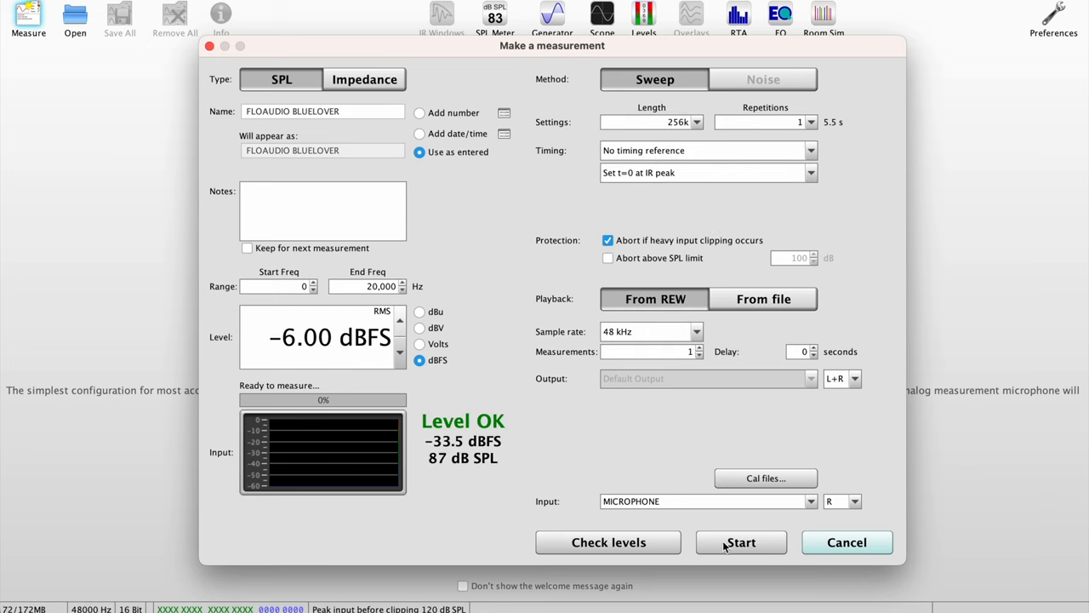
pyautogui.moveTo(741, 541)
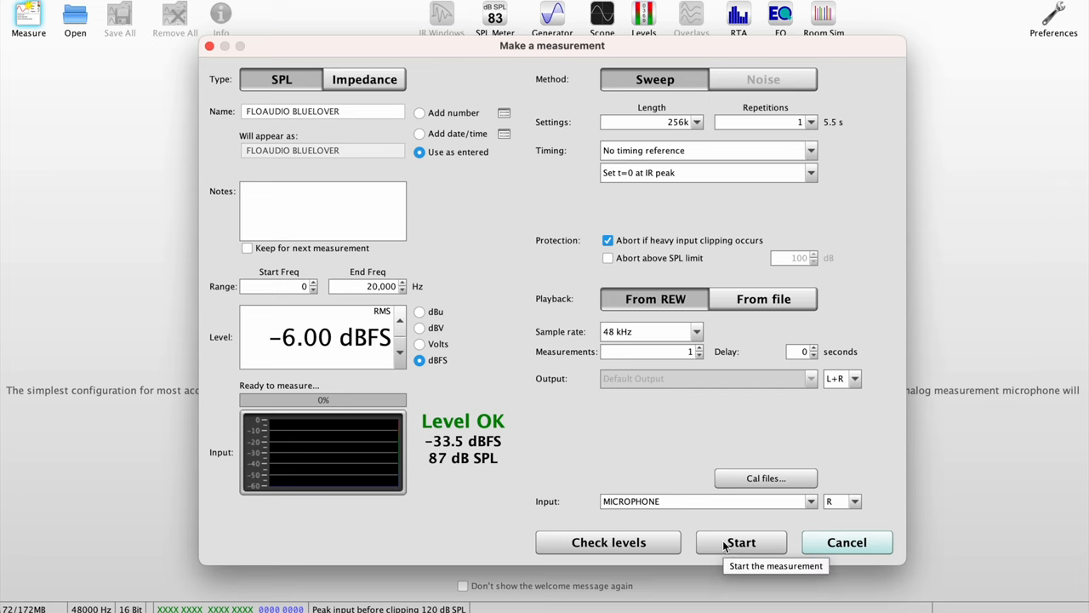
pyautogui.click(741, 541)
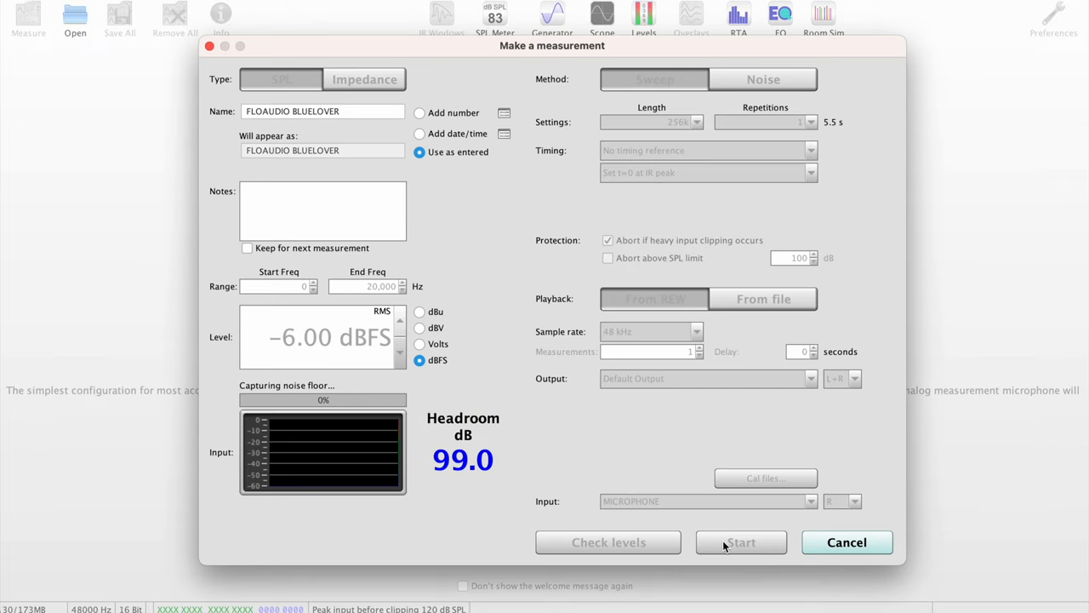
pyautogui.click(740, 541)
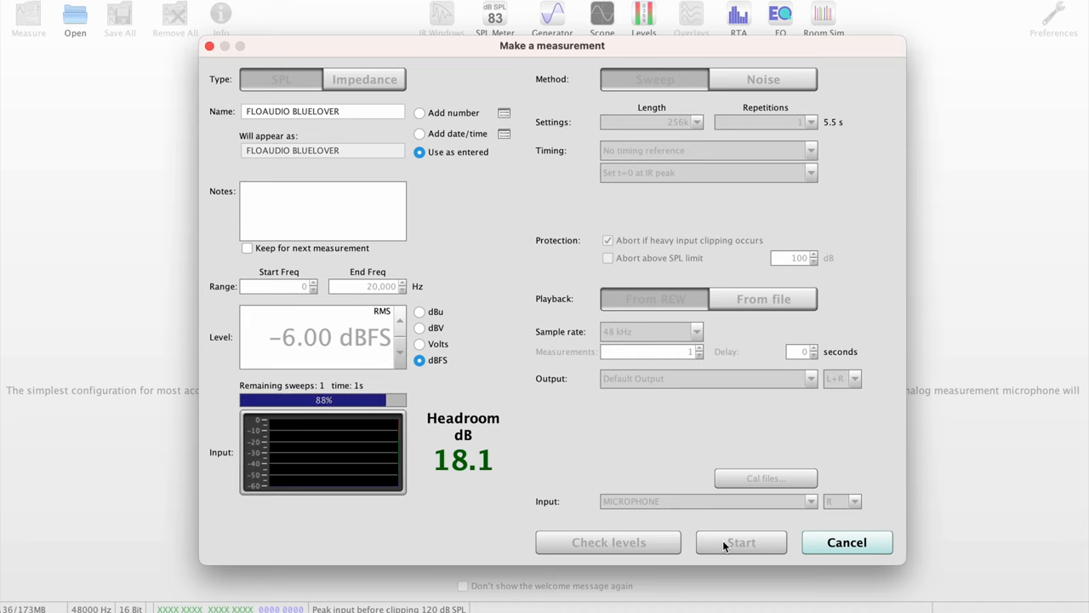
pyautogui.click(740, 541)
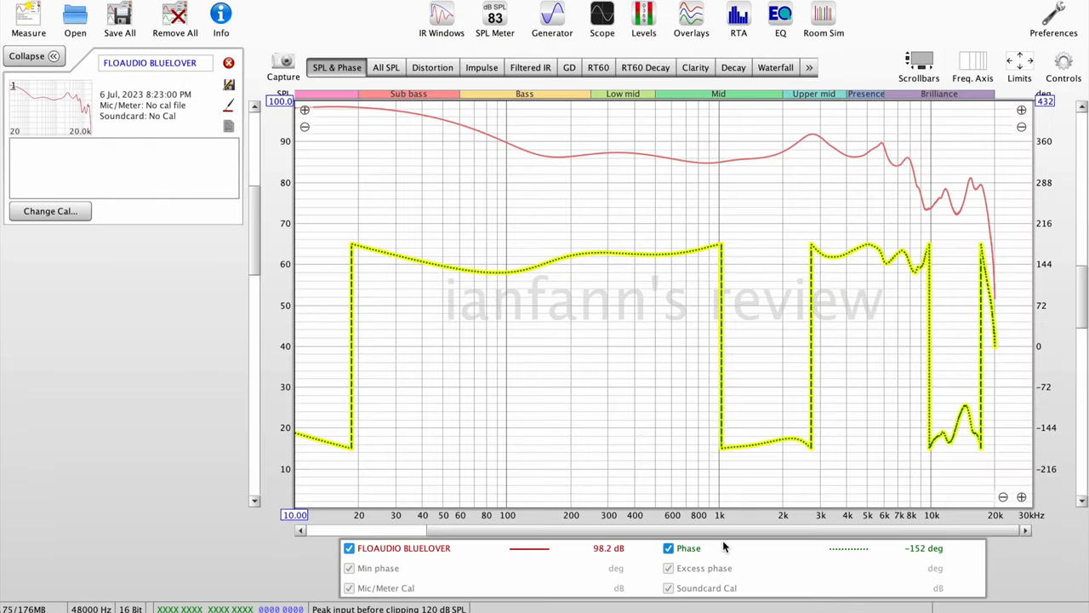
# Step: From the All SPL view, check levels and run a second FLOAUDIO BLUELOVER sweep
pyautogui.click(384, 68)
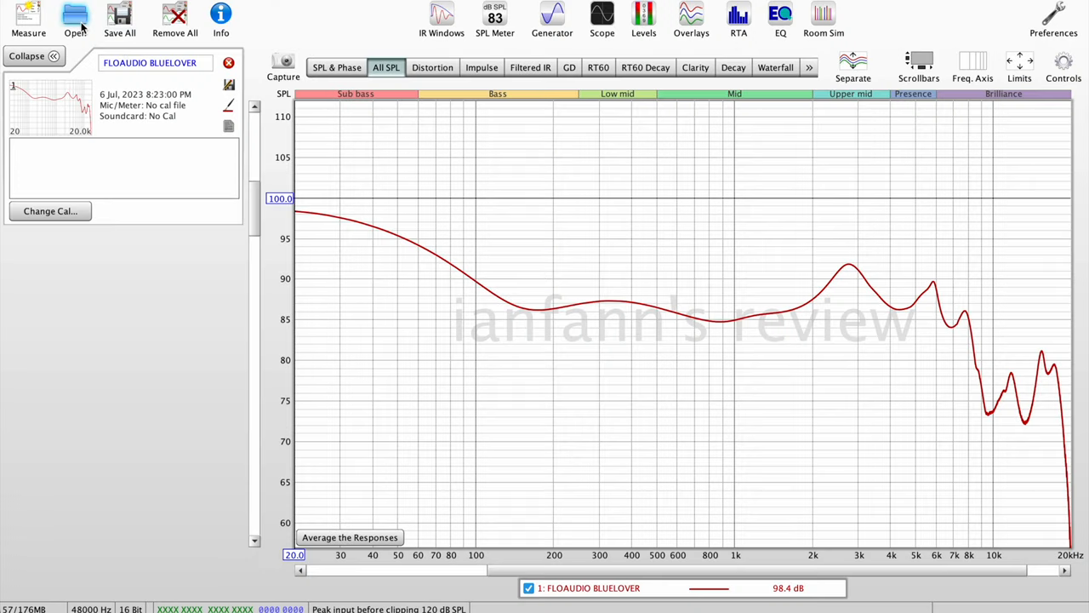
pyautogui.click(27, 18)
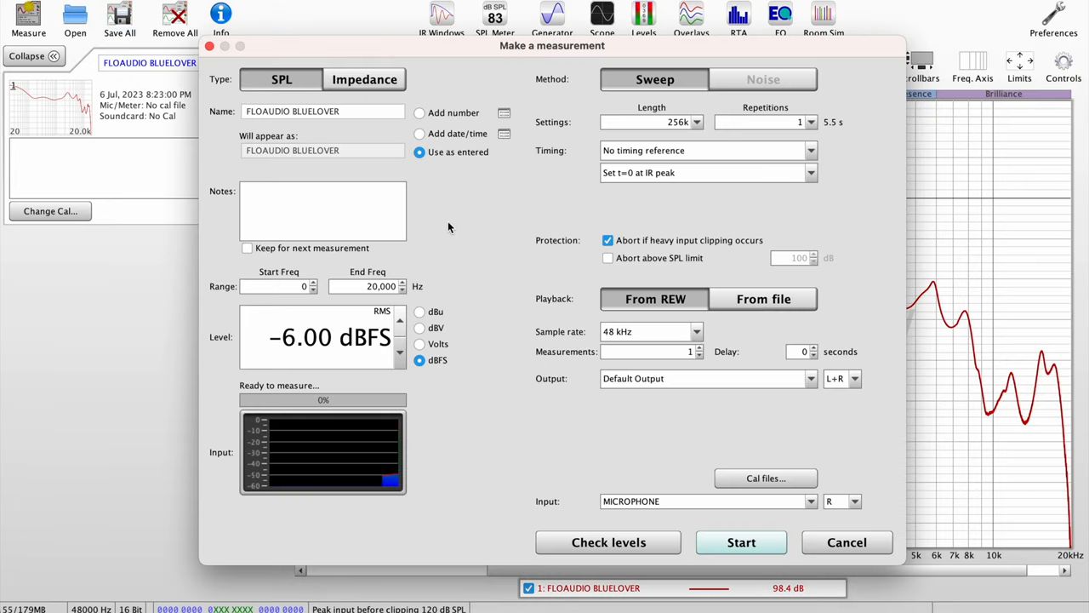
pyautogui.click(609, 541)
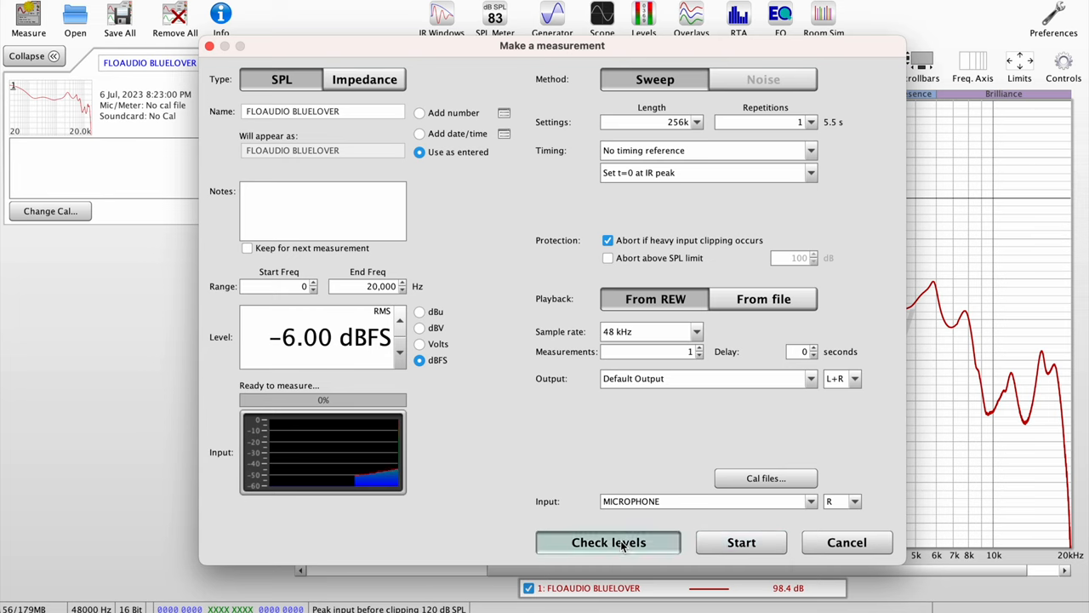
pyautogui.click(608, 541)
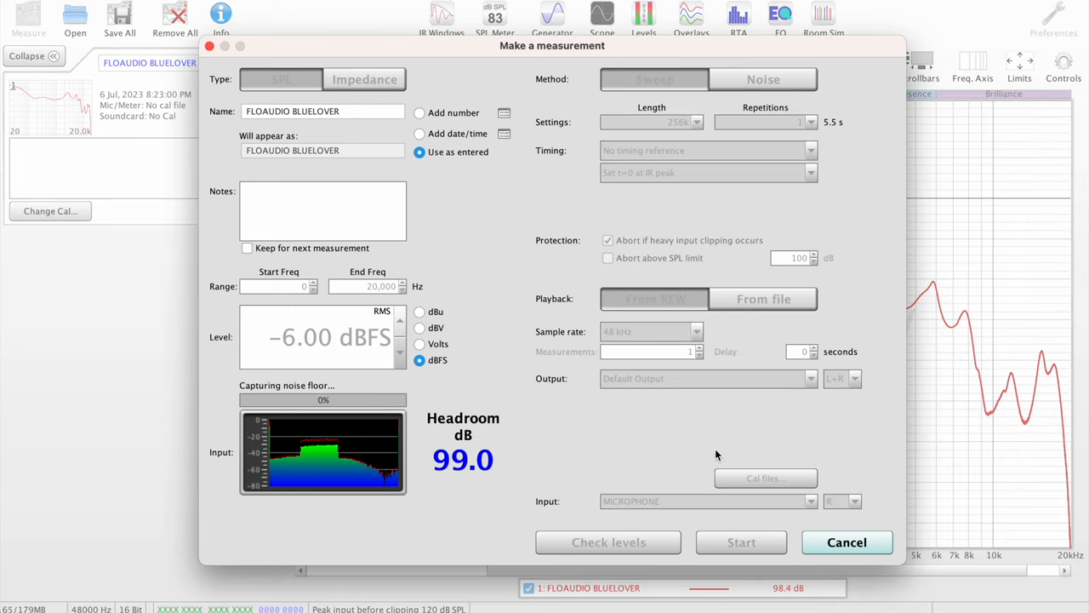
pyautogui.click(740, 541)
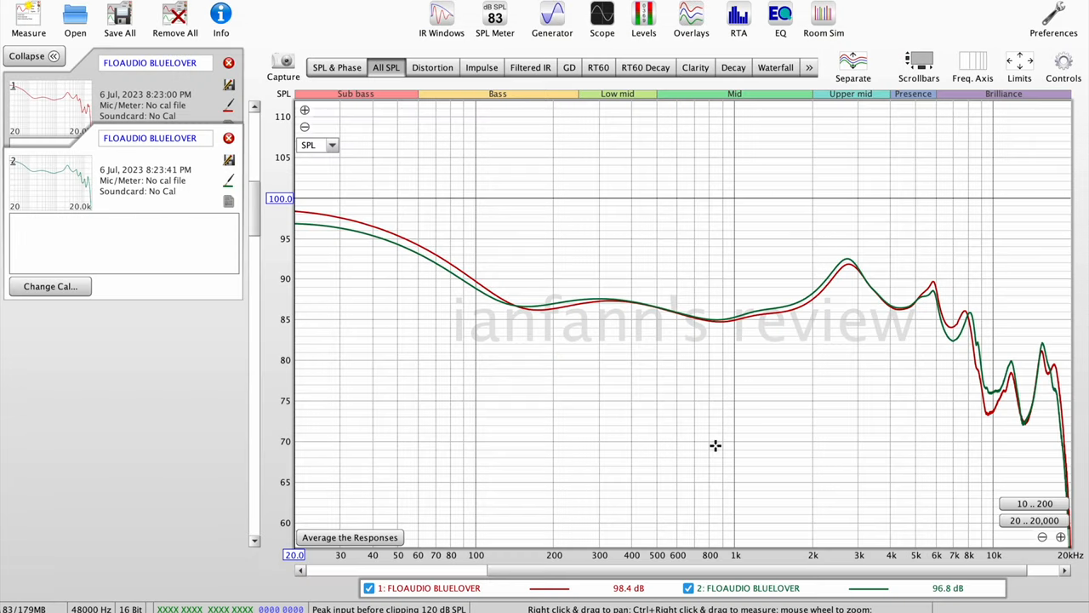
pyautogui.moveTo(526, 331)
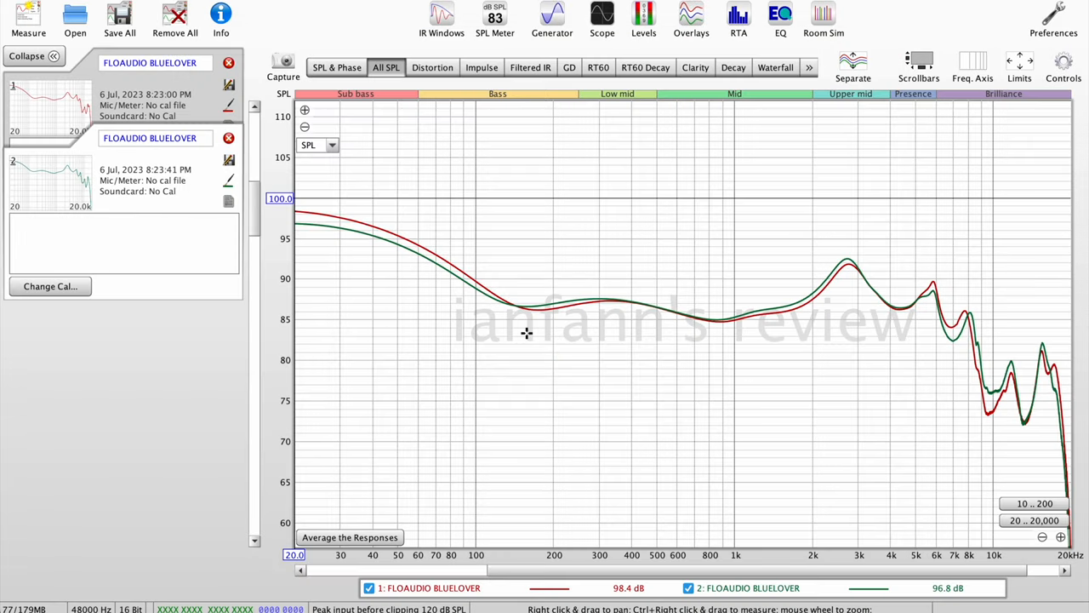
pyautogui.moveTo(306, 211)
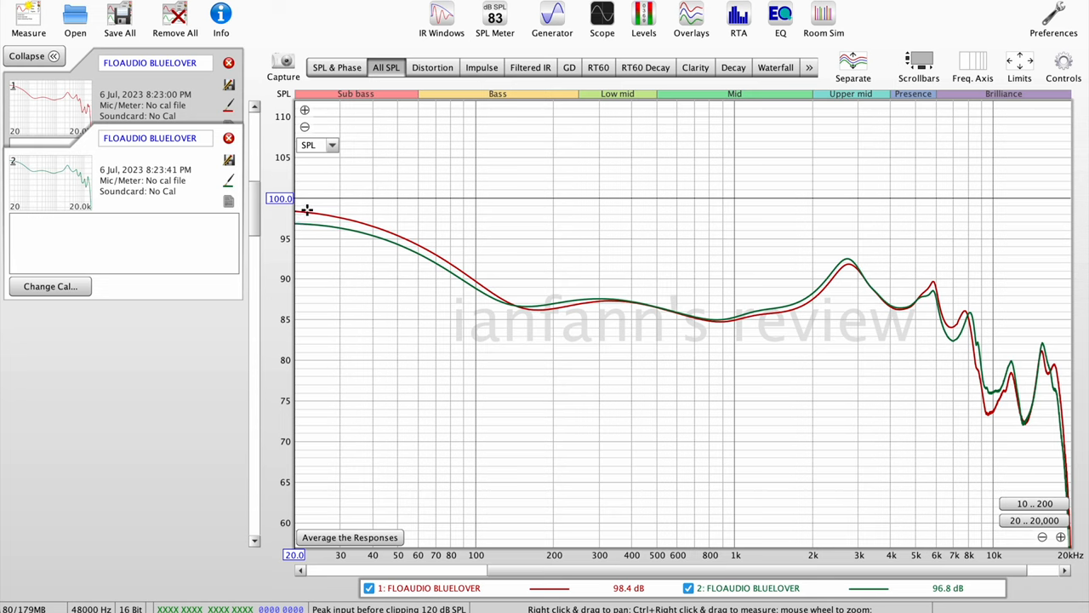
pyautogui.moveTo(548, 298)
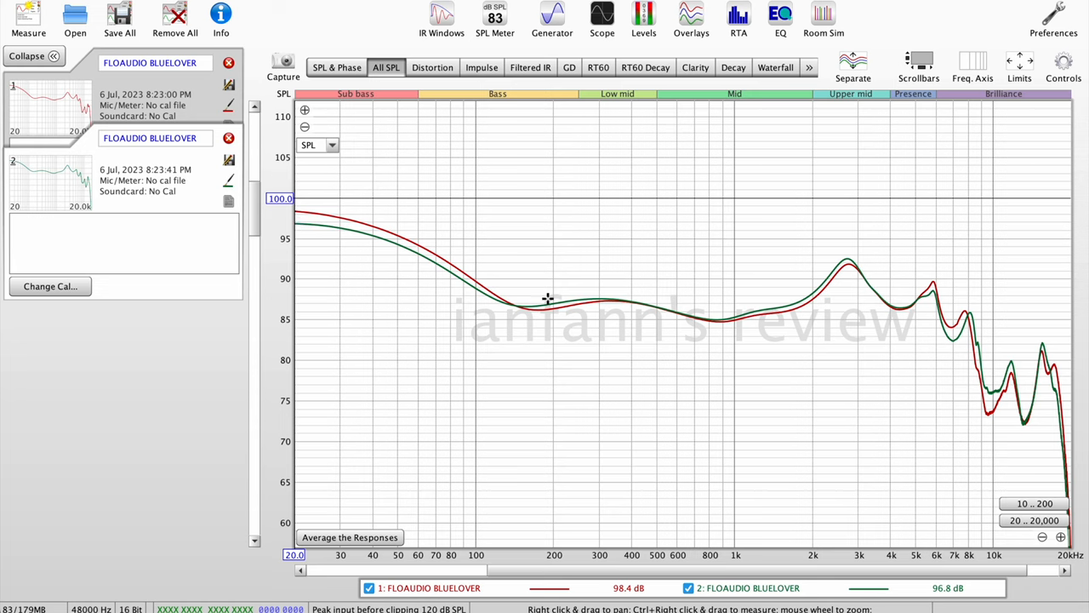
pyautogui.moveTo(824, 279)
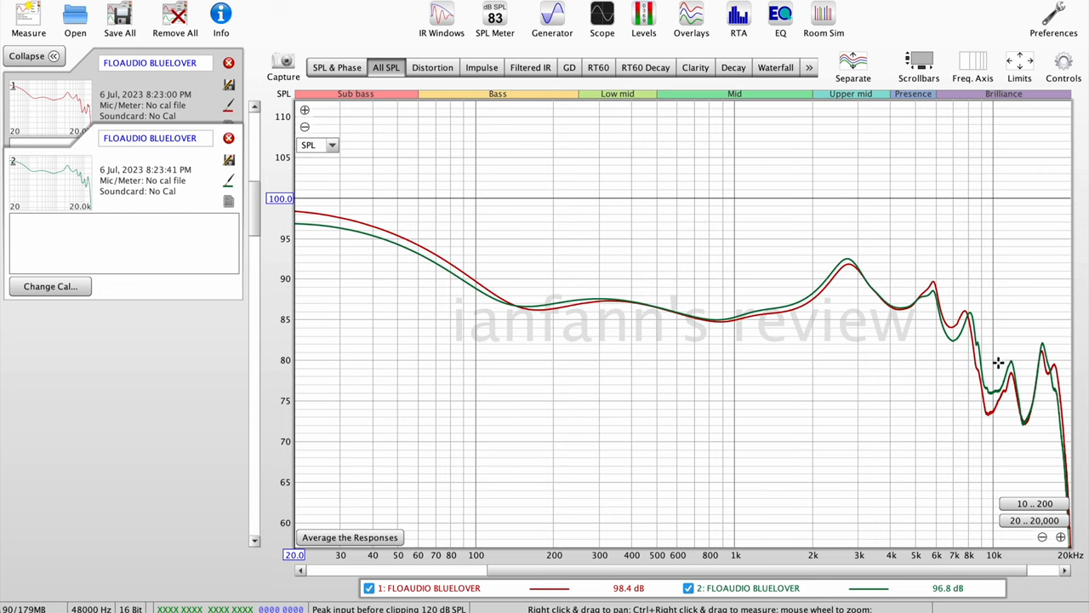
pyautogui.moveTo(669, 326)
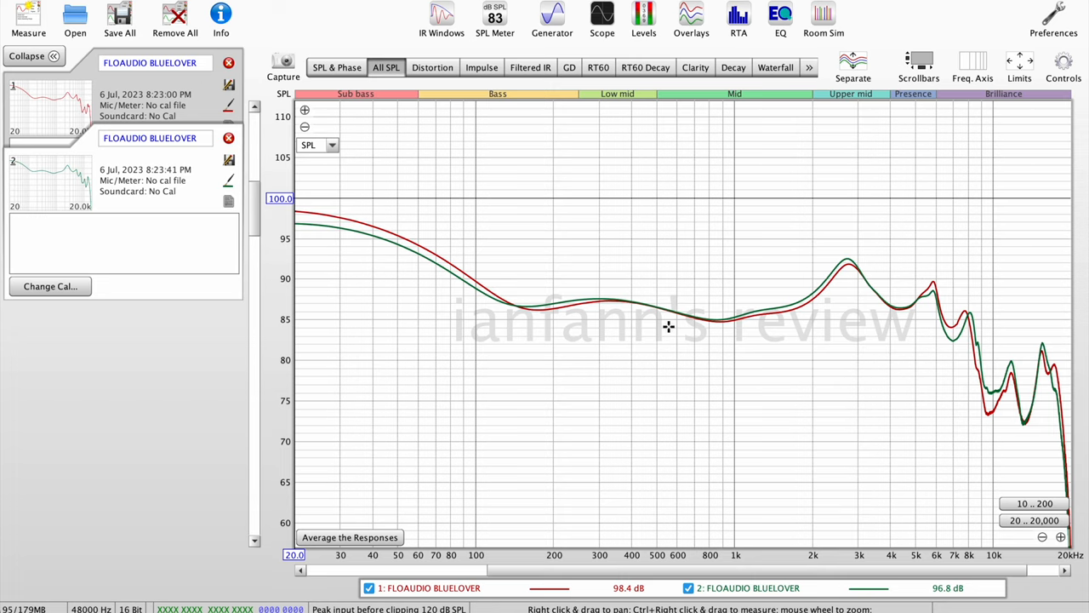
# Step: Start a new measurement and edit its name to FLOAUDIO BLUELOVER 10OHM
pyautogui.click(28, 19)
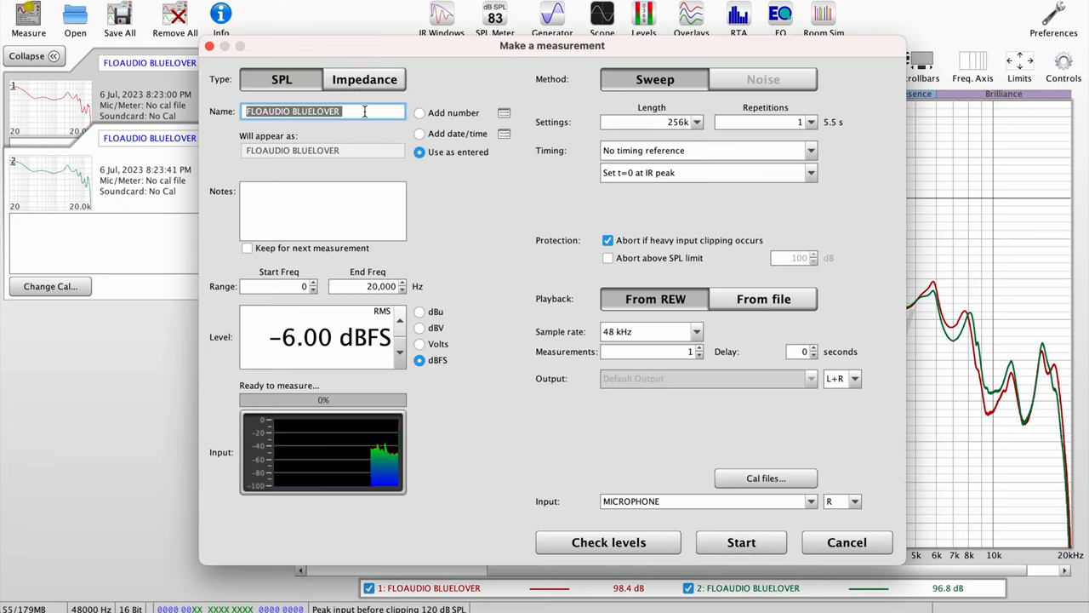
pyautogui.click(354, 113)
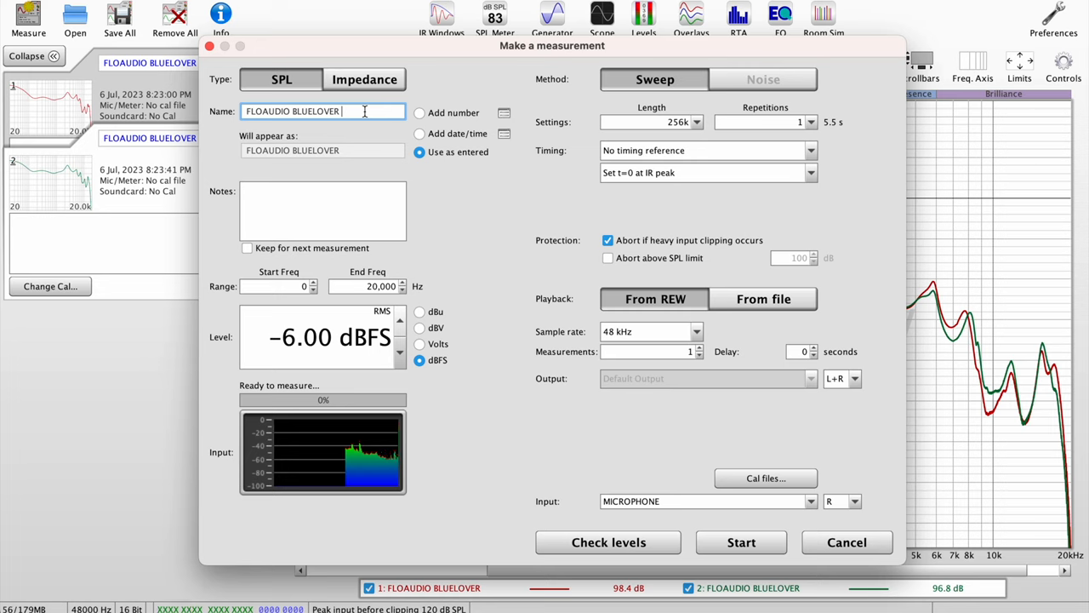
pyautogui.write('l')
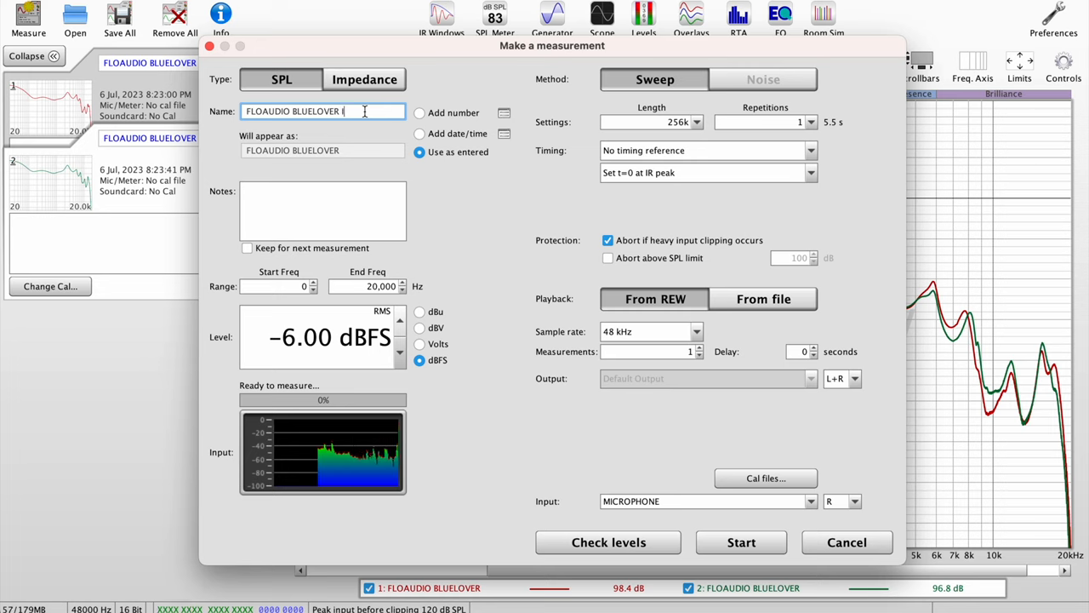
pyautogui.write('IMP')
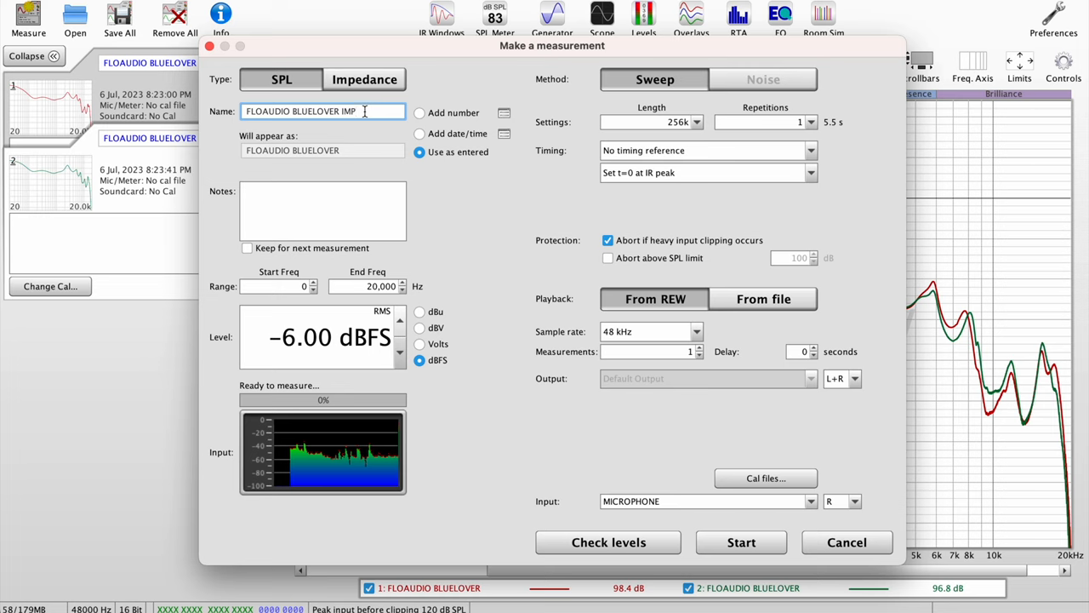
pyautogui.write('W/')
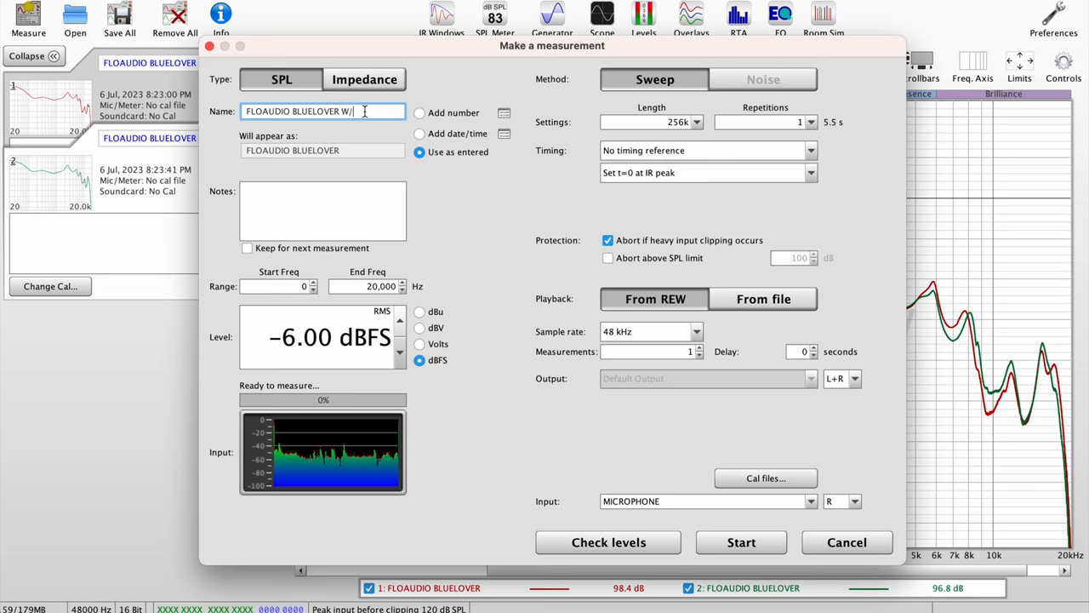
pyautogui.write('IMP')
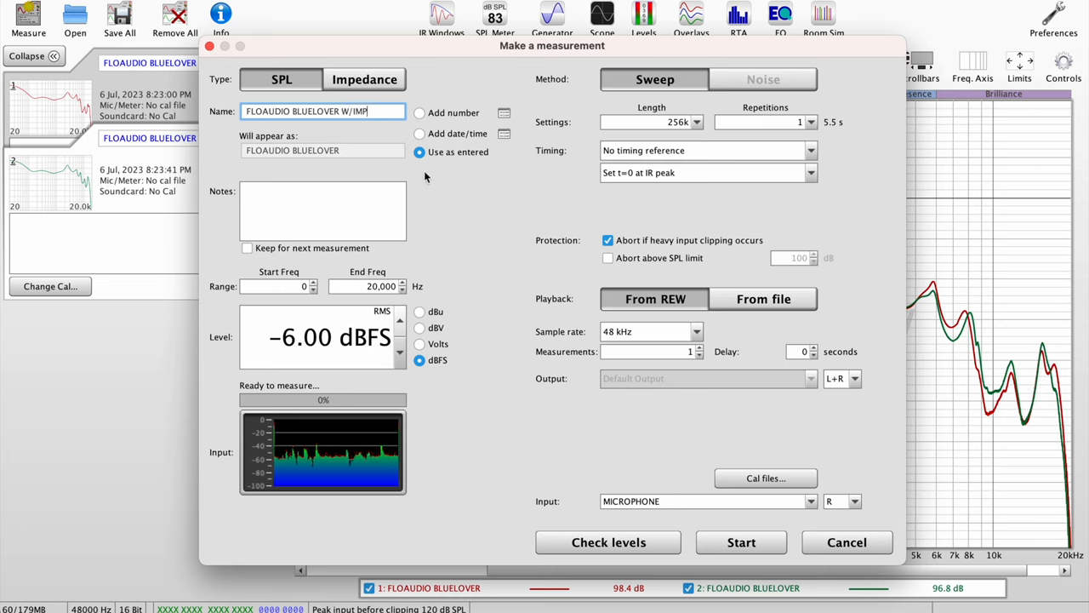
pyautogui.write('10OH')
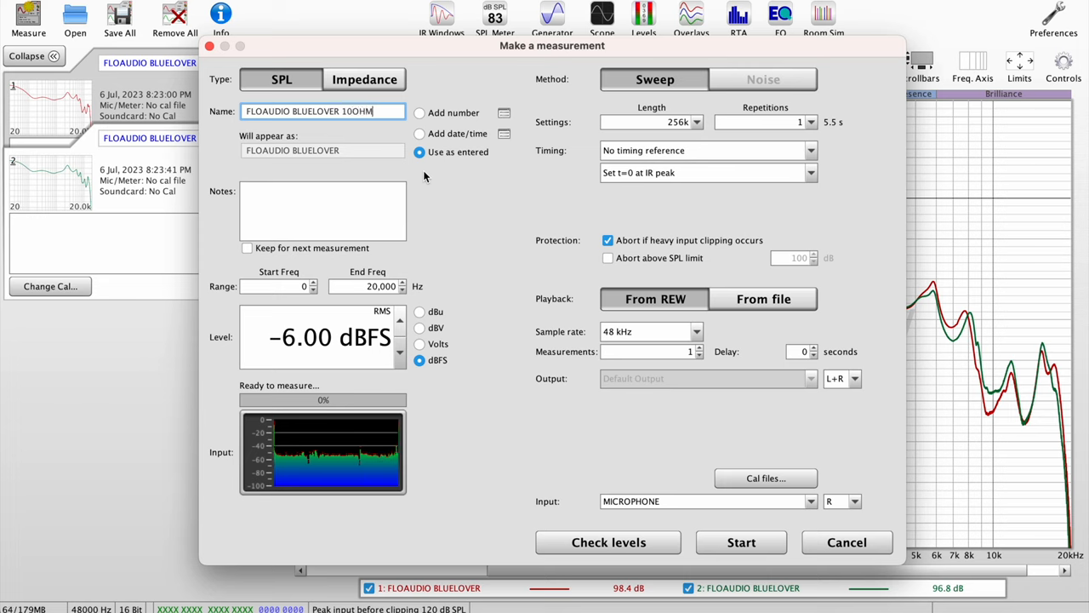
pyautogui.moveTo(461, 361)
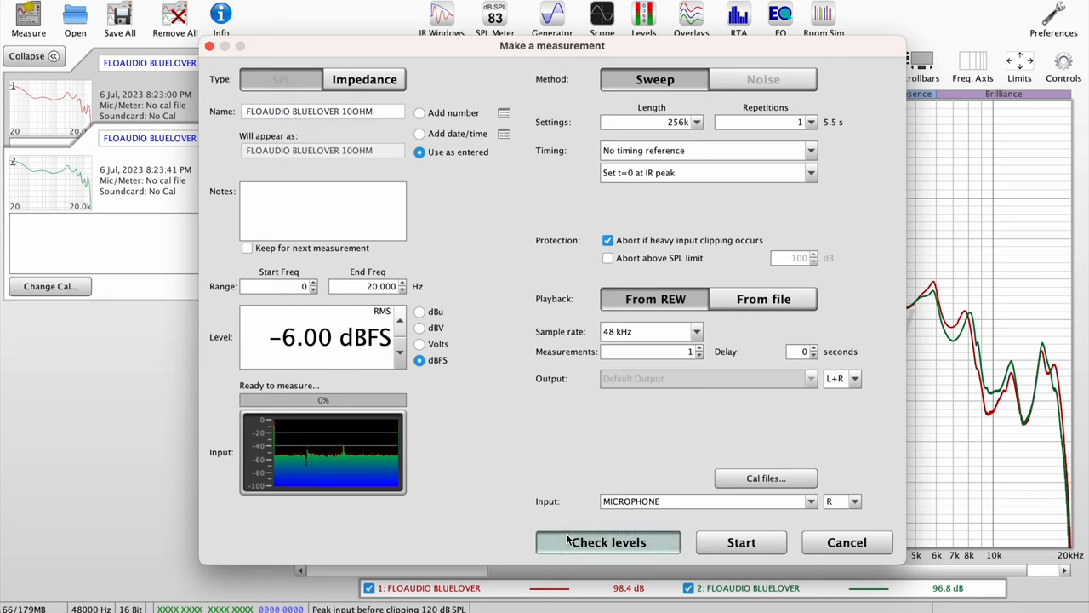
# Step: Check levels and run the 10-ohm adapter sweep as a third trace
pyautogui.click(762, 80)
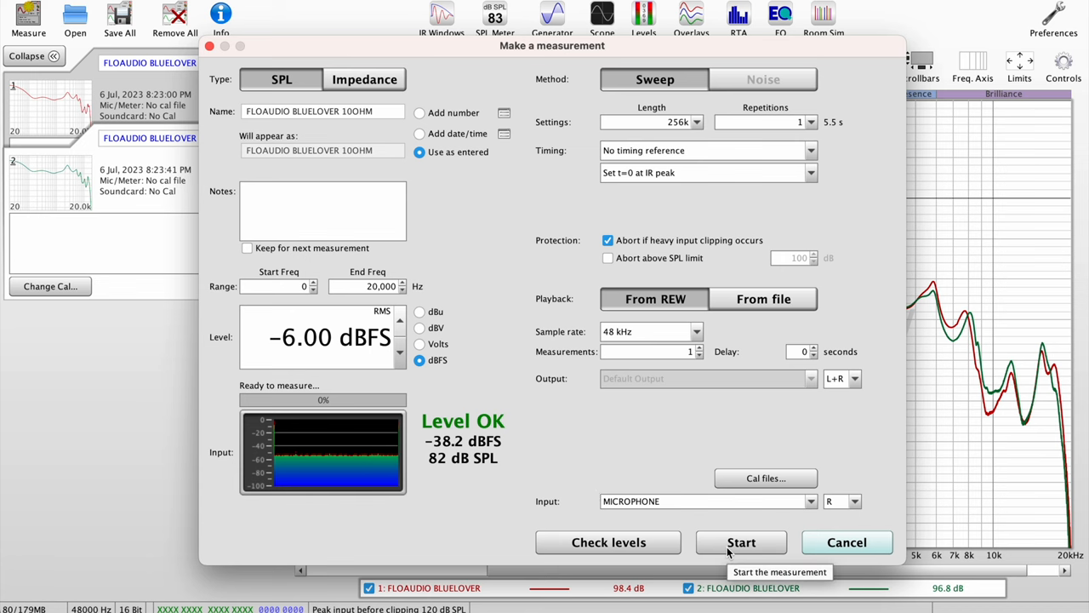
pyautogui.click(742, 541)
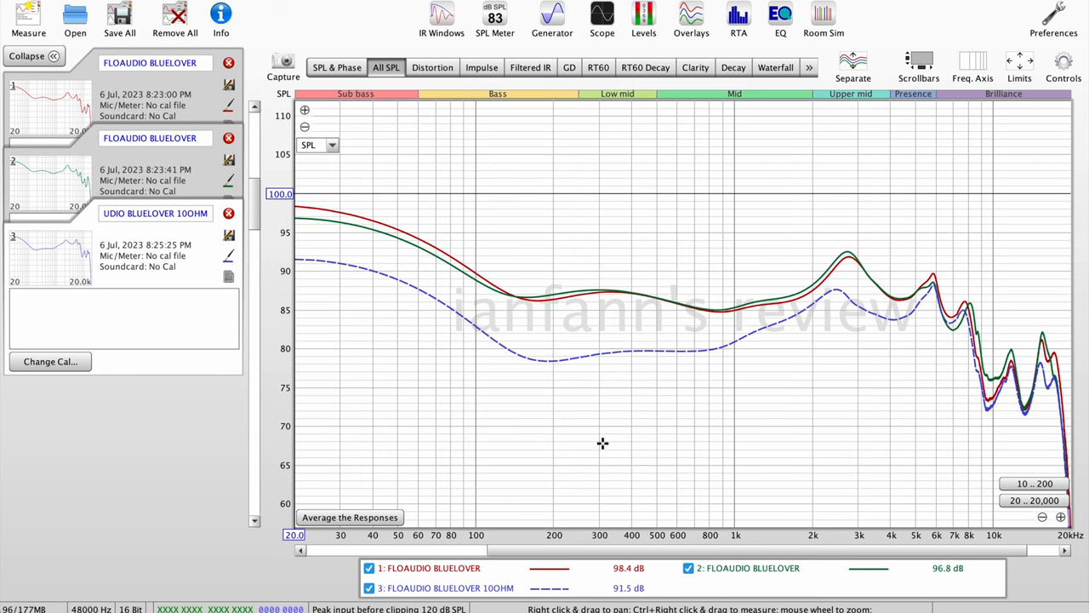
pyautogui.moveTo(446, 318)
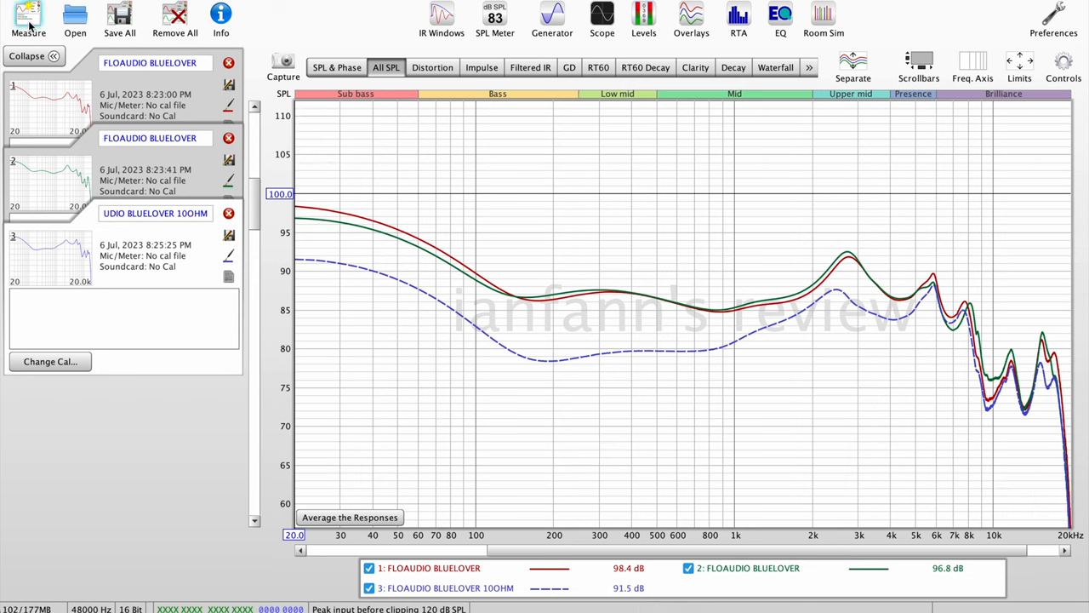
# Step: Check levels and run a second 10OHM sweep as a fourth trace
pyautogui.click(27, 17)
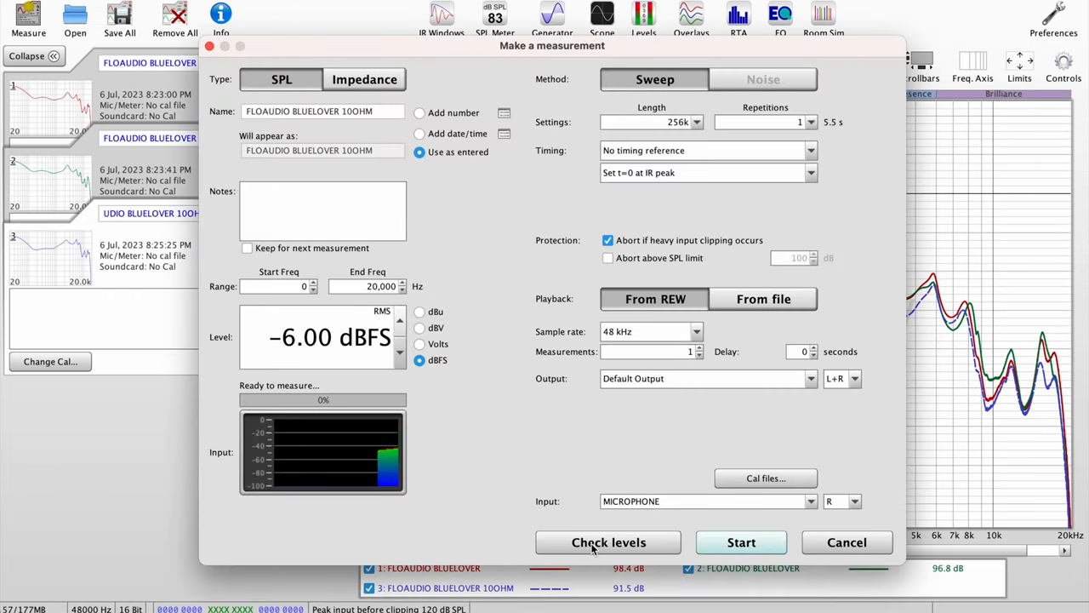
pyautogui.click(608, 541)
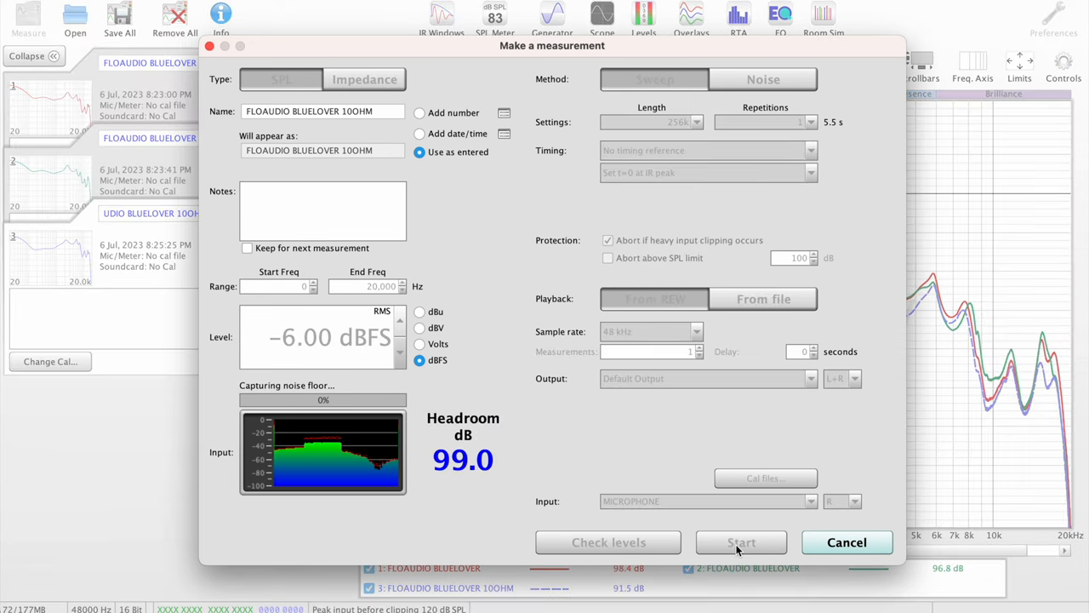
pyautogui.click(741, 541)
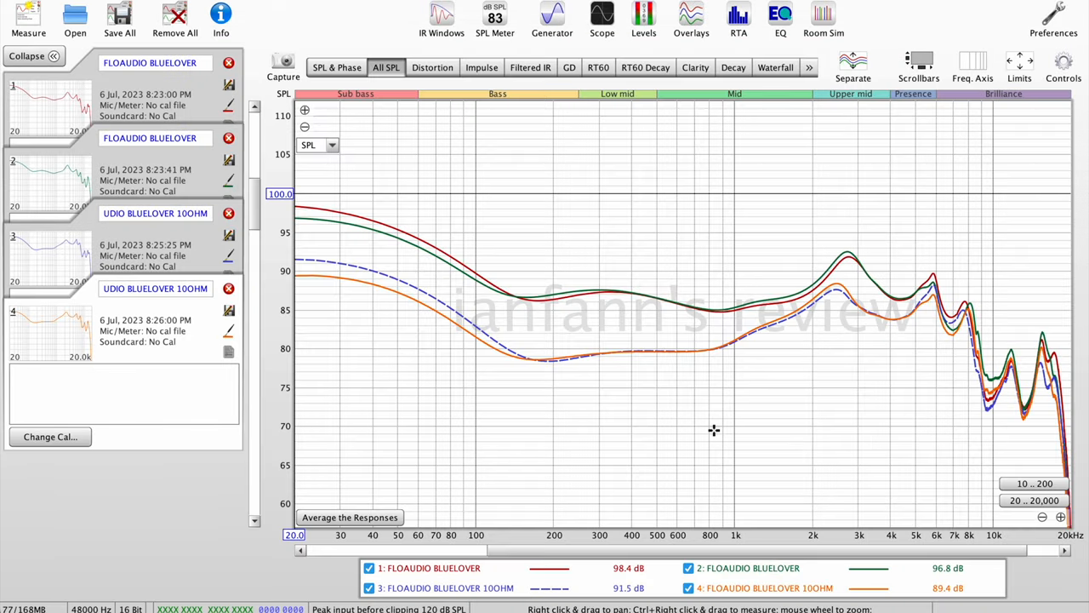
pyautogui.moveTo(320, 272)
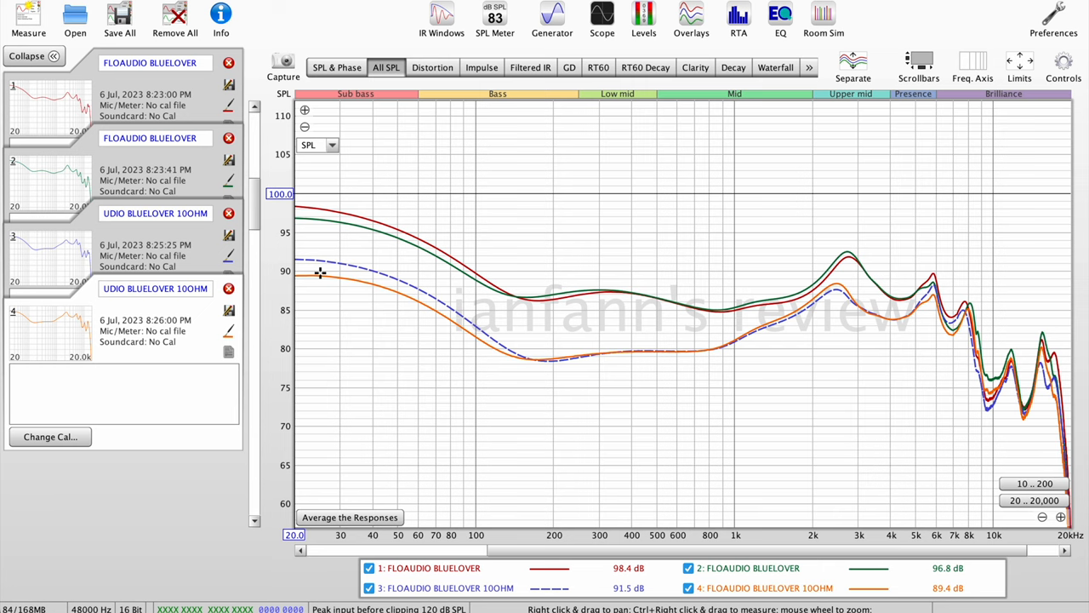
pyautogui.moveTo(432, 289)
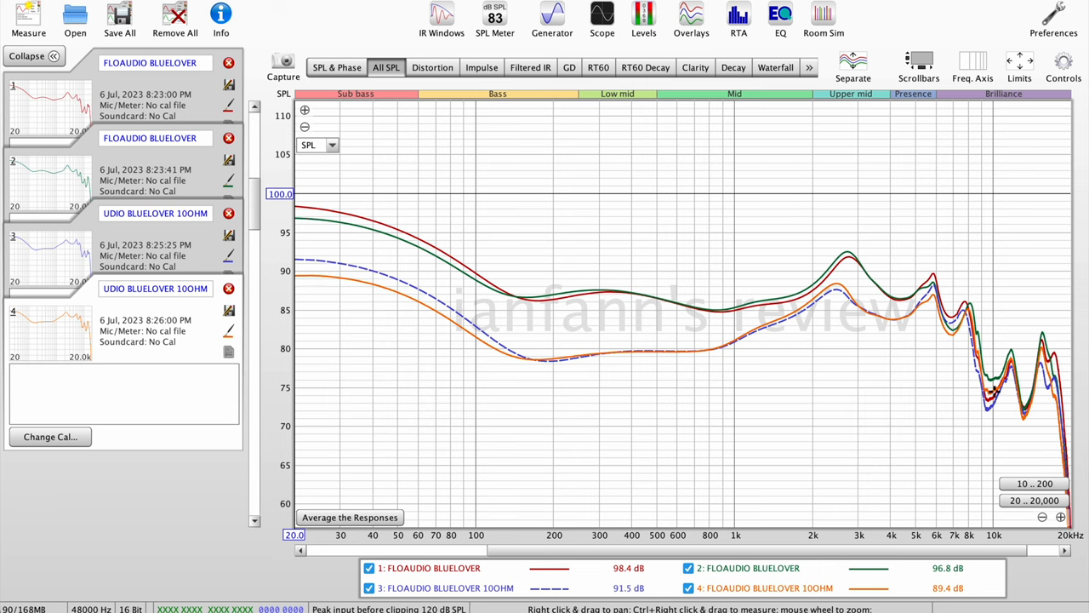
pyautogui.moveTo(337, 259)
pyautogui.write(' L')
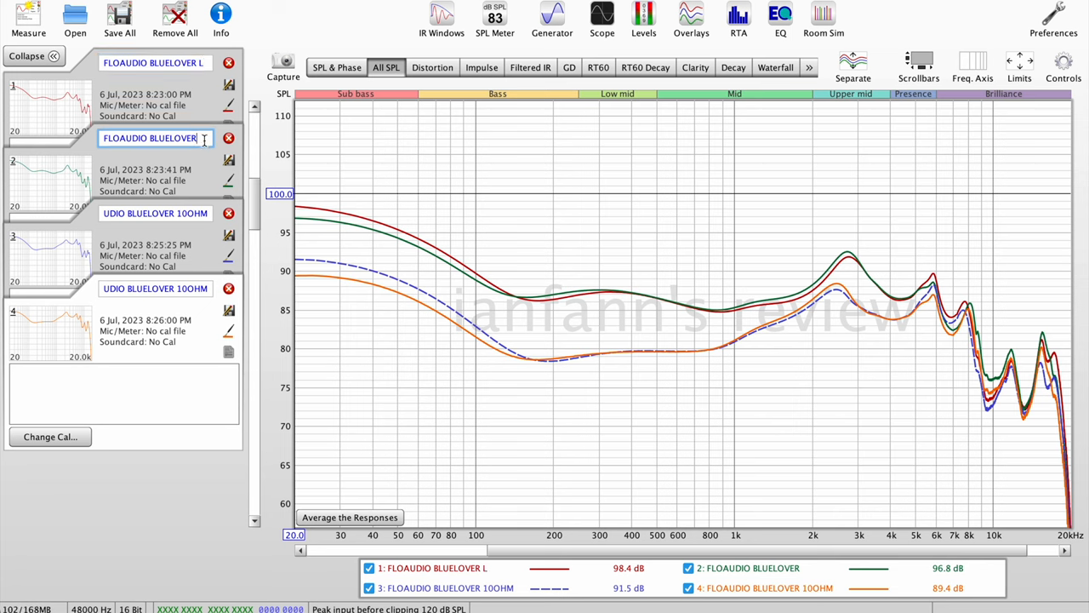
# Step: Append R to a measurement name to mark it as the right channel
pyautogui.write('R')
pyautogui.click(155, 287)
pyautogui.write(' R')
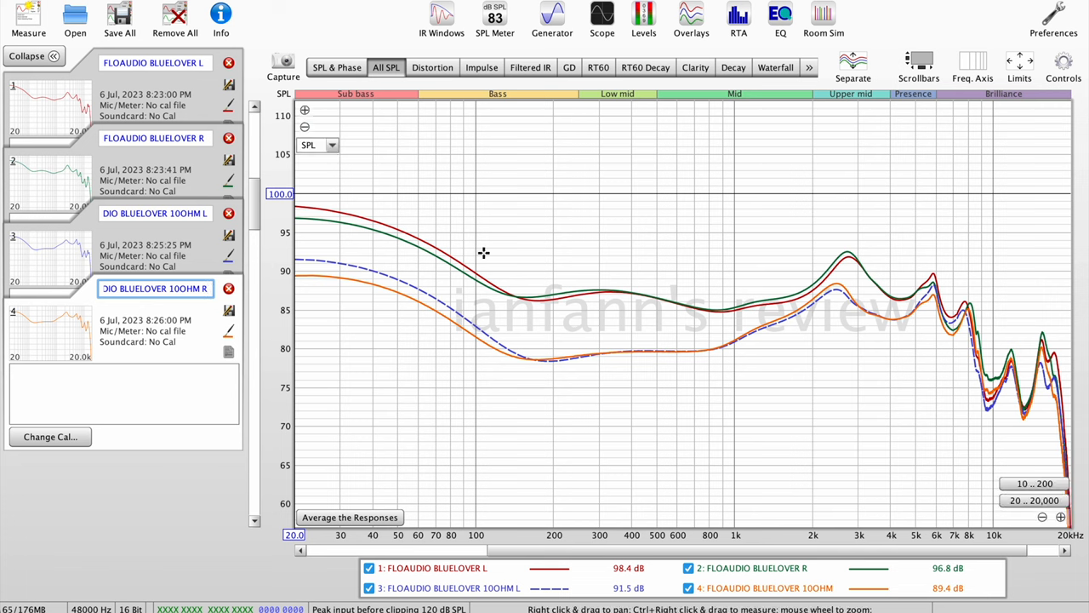
pyautogui.moveTo(769, 297)
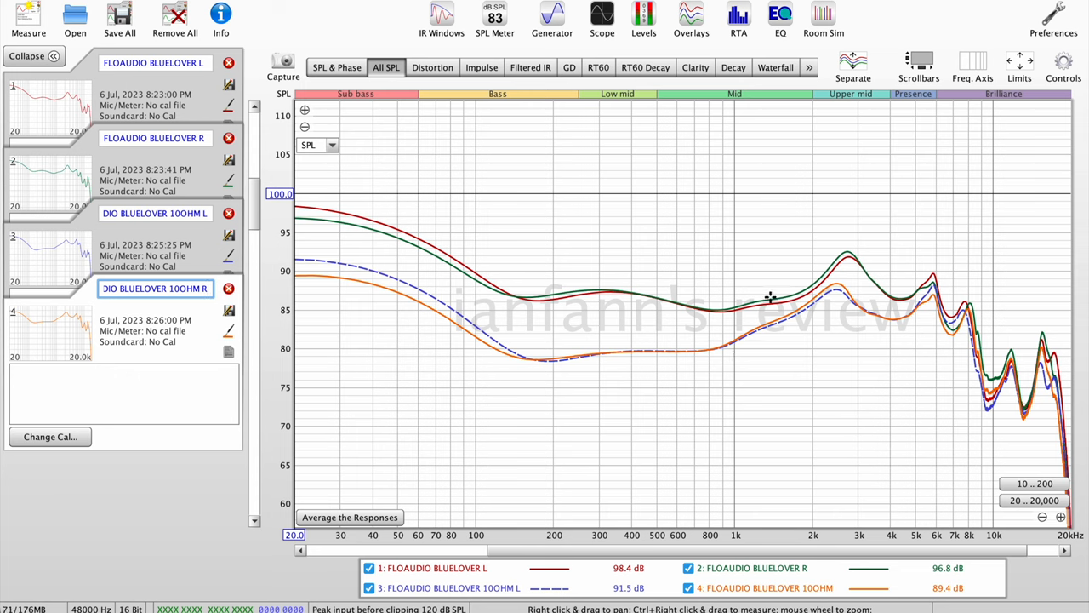
pyautogui.moveTo(728, 304)
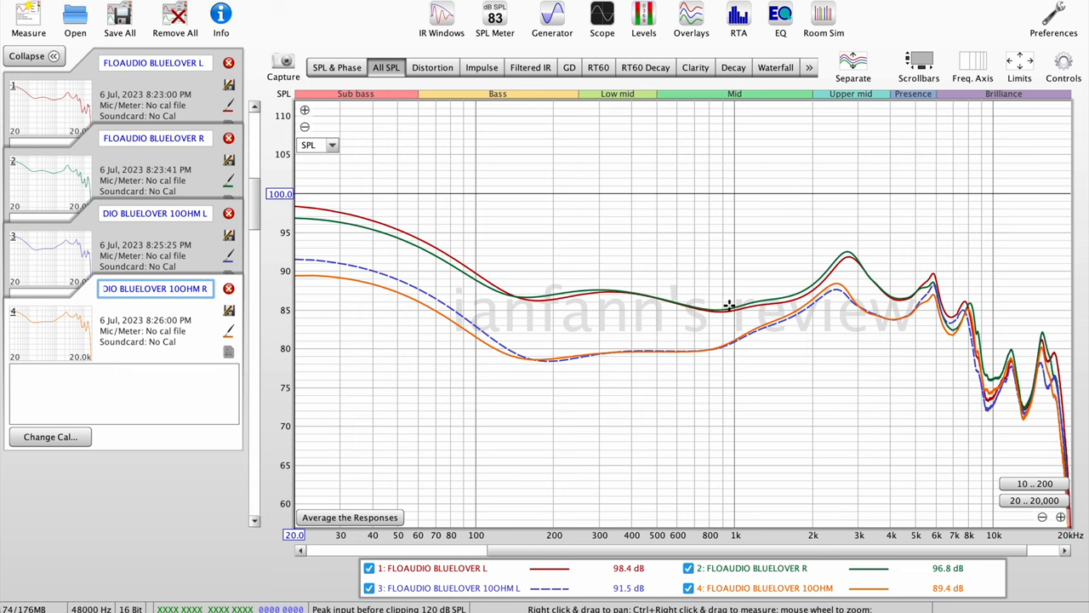
pyautogui.moveTo(735, 333)
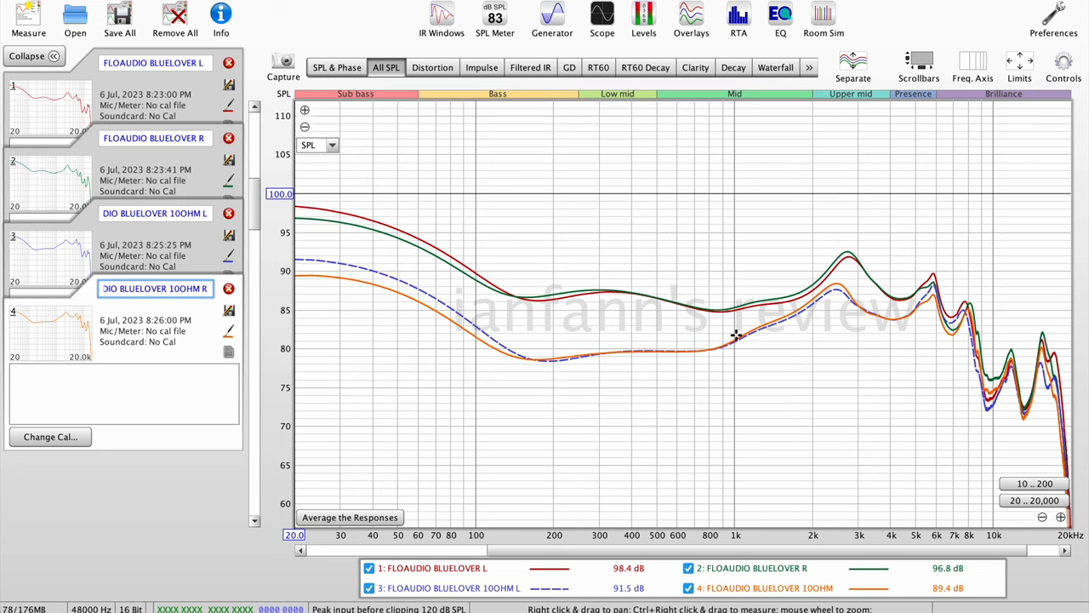
pyautogui.moveTo(735, 320)
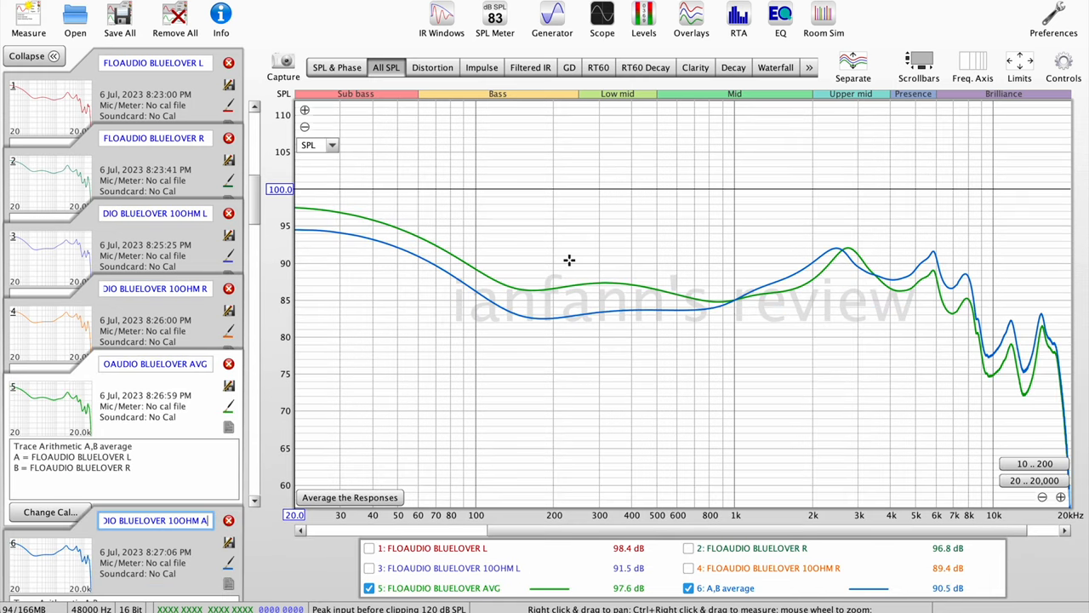
pyautogui.moveTo(403, 249)
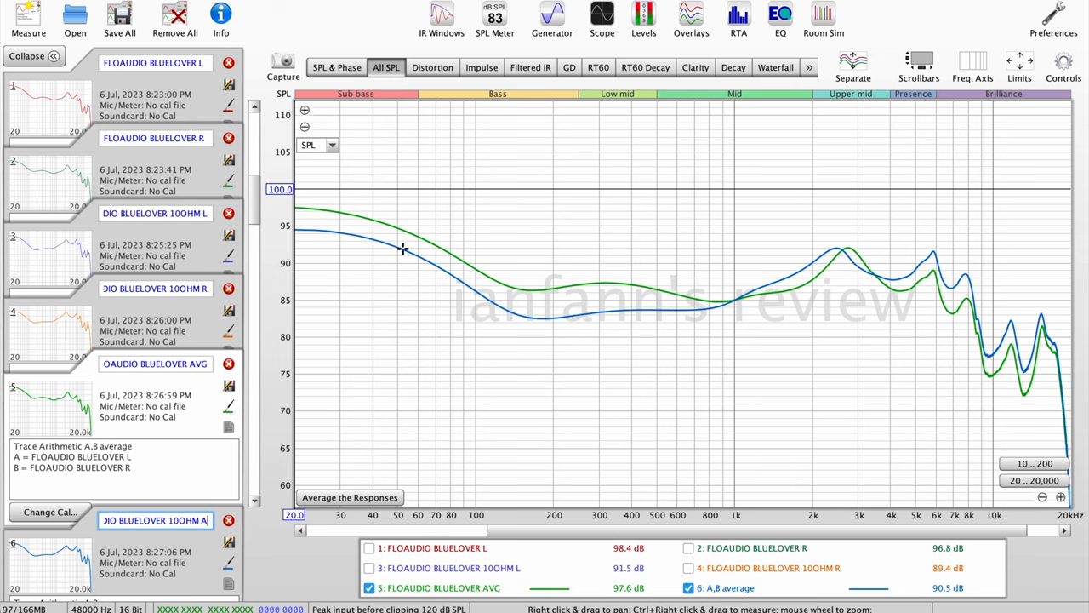
pyautogui.moveTo(315, 233)
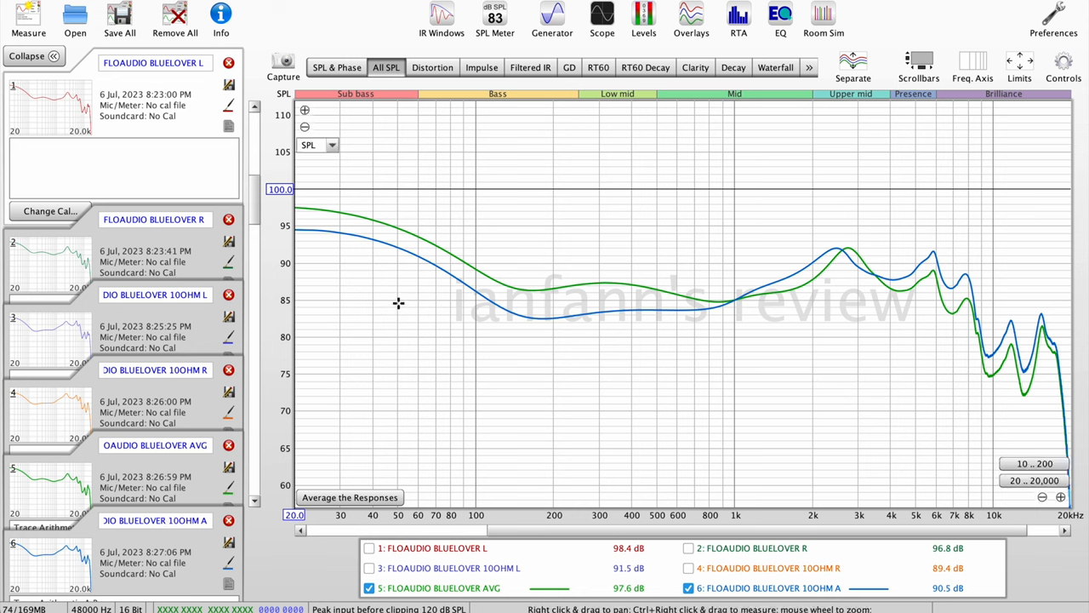
pyautogui.moveTo(571, 306)
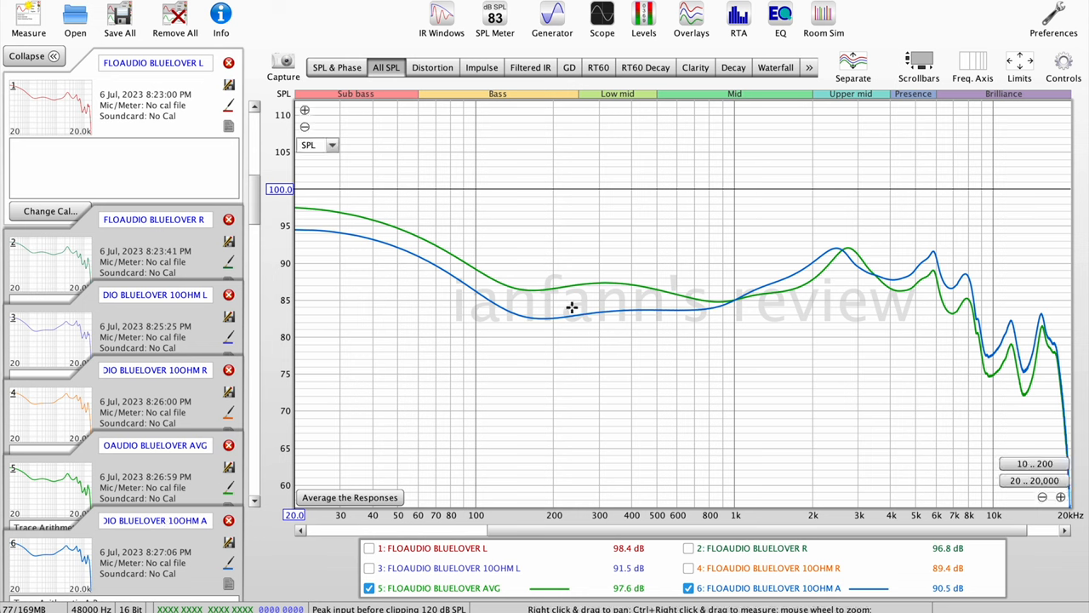
pyautogui.moveTo(934, 306)
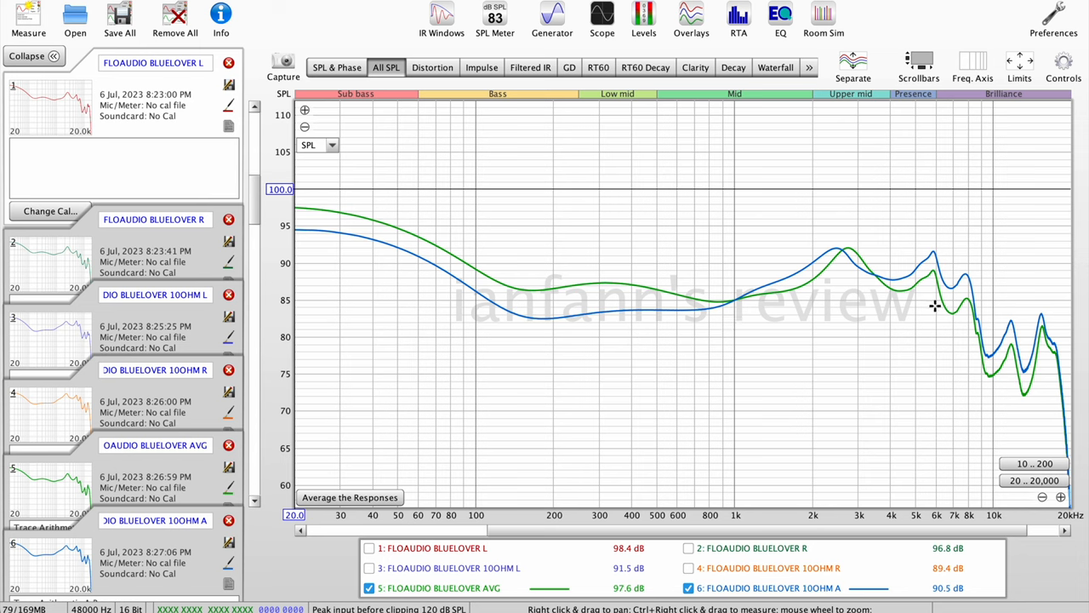
pyautogui.moveTo(735, 301)
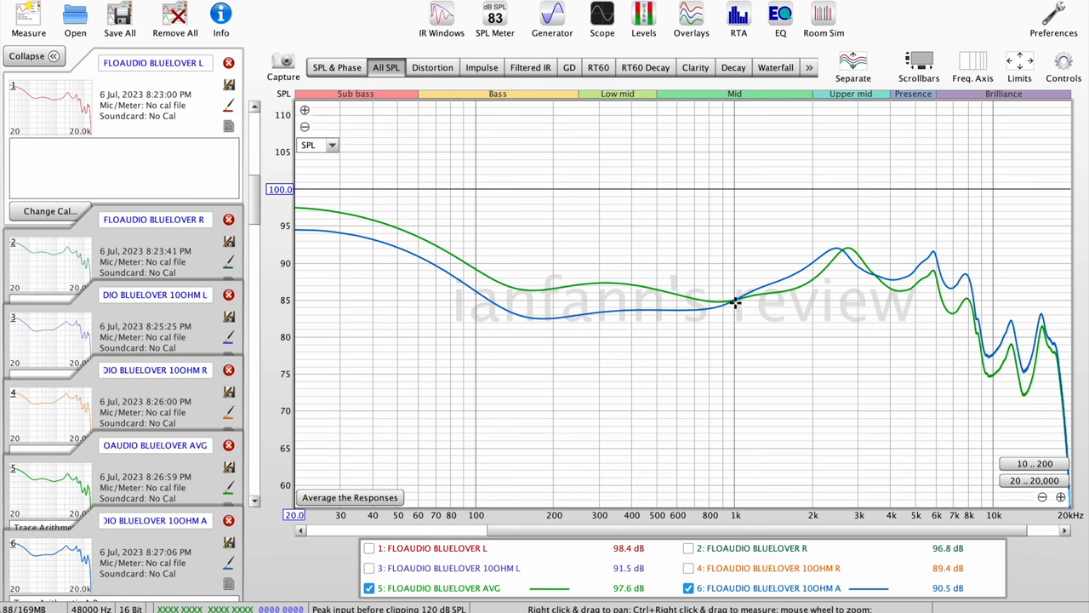
pyautogui.moveTo(735, 300)
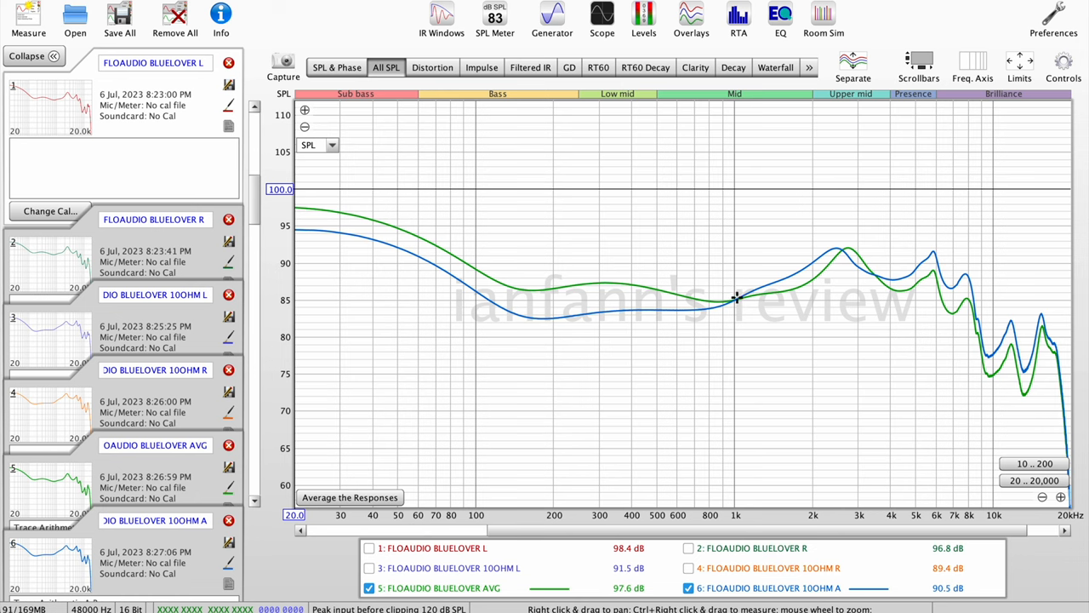
pyautogui.moveTo(313, 300)
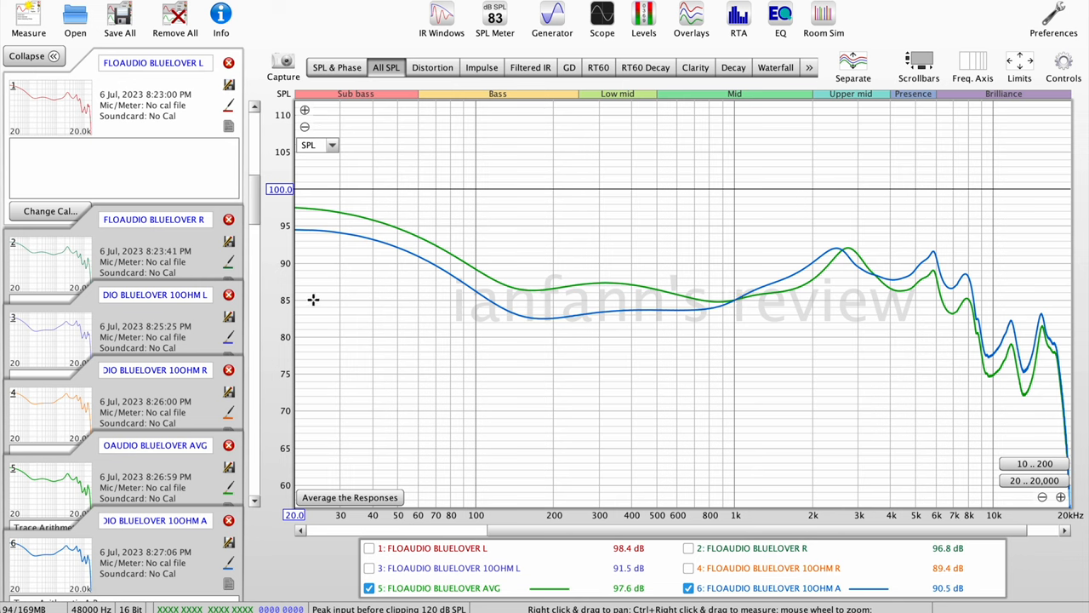
pyautogui.moveTo(742, 318)
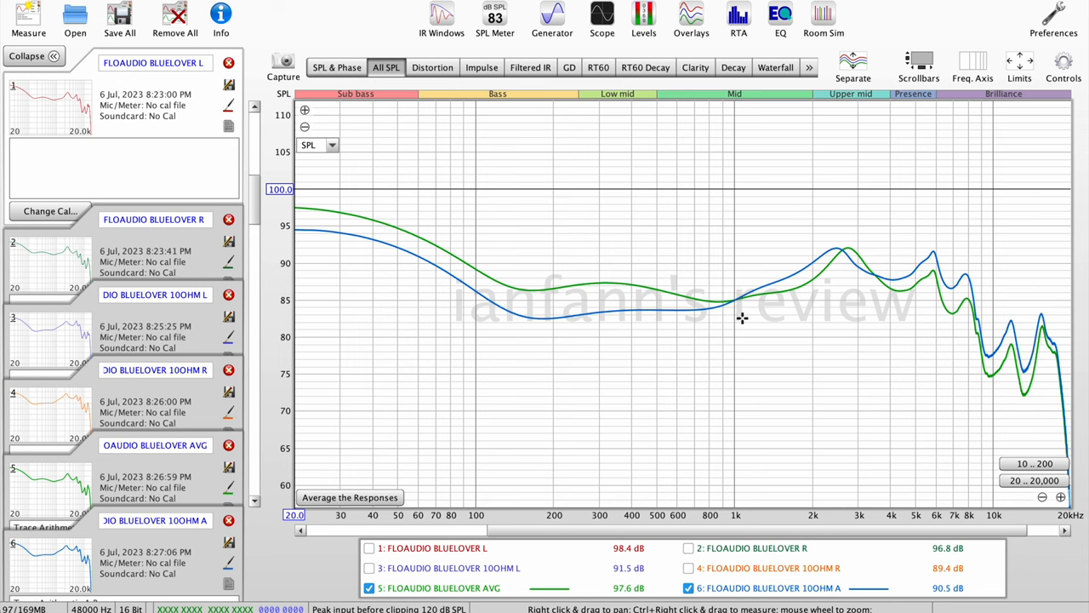
pyautogui.moveTo(735, 305)
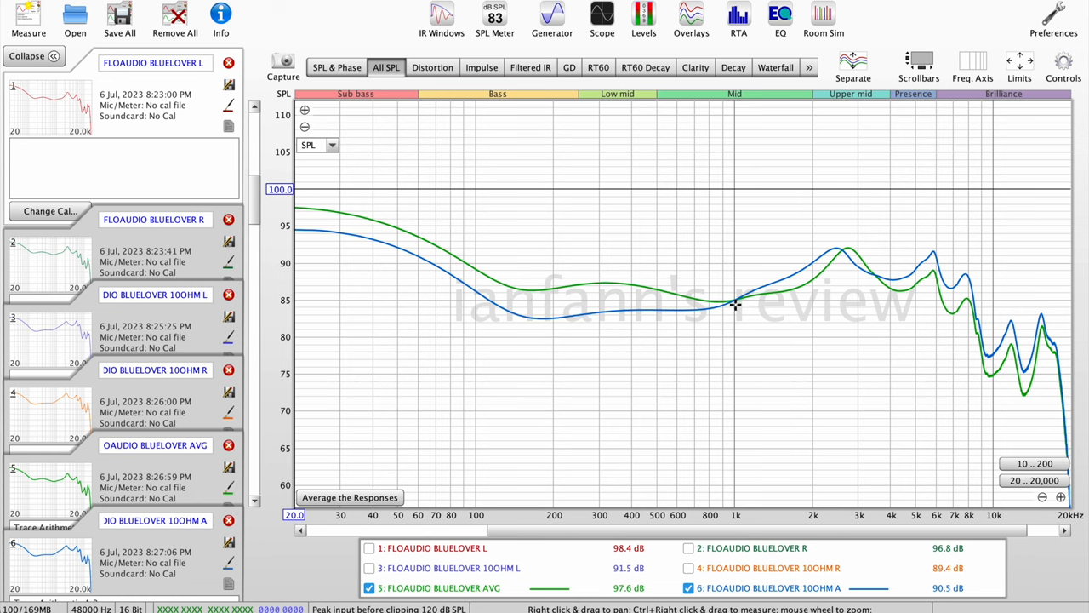
pyautogui.moveTo(296, 217)
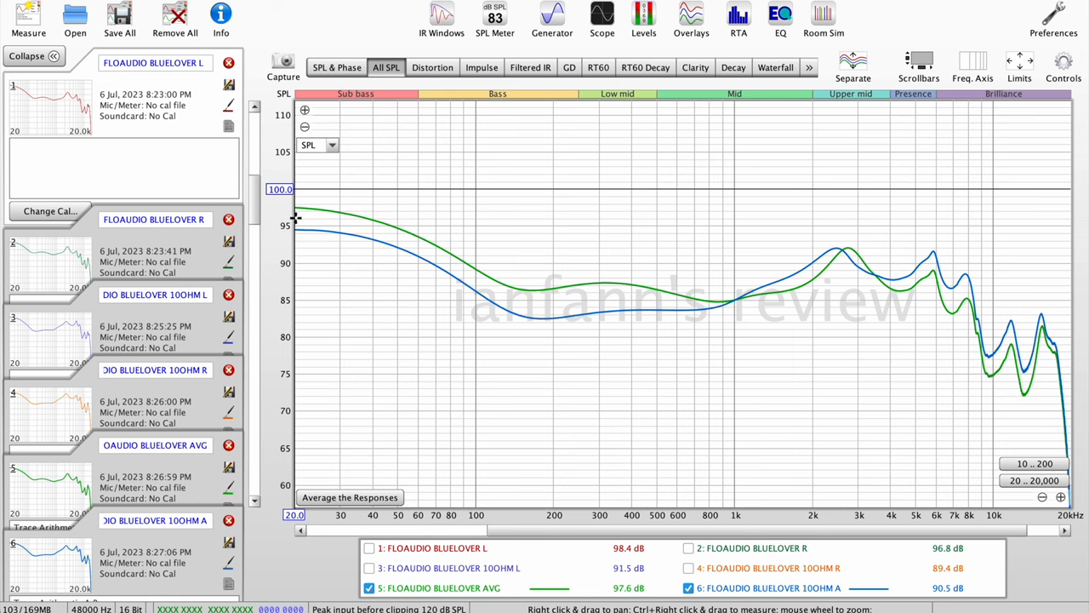
pyautogui.moveTo(488, 280)
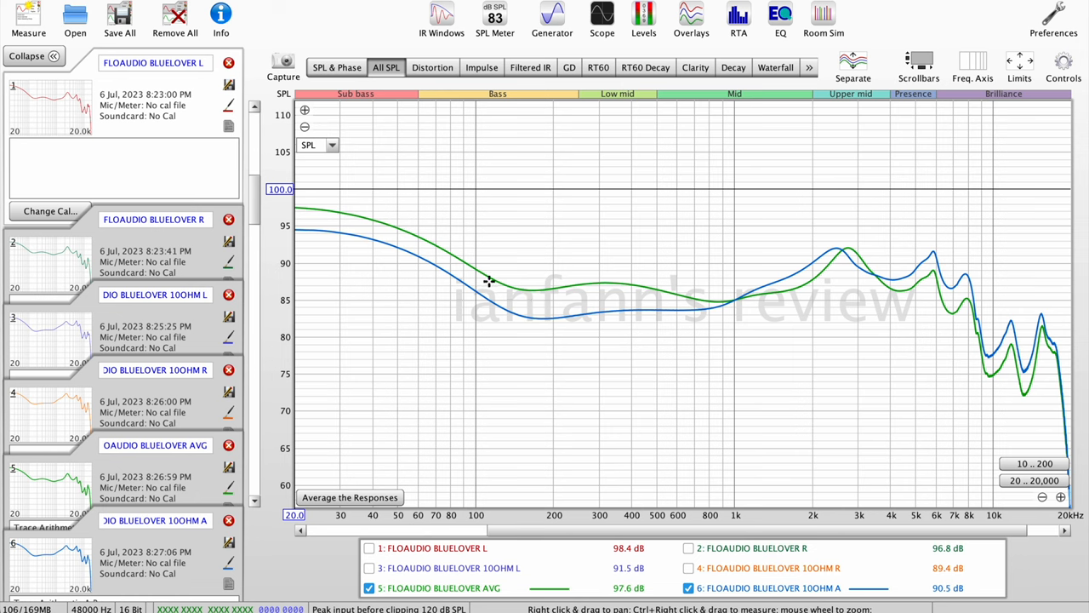
pyautogui.moveTo(411, 245)
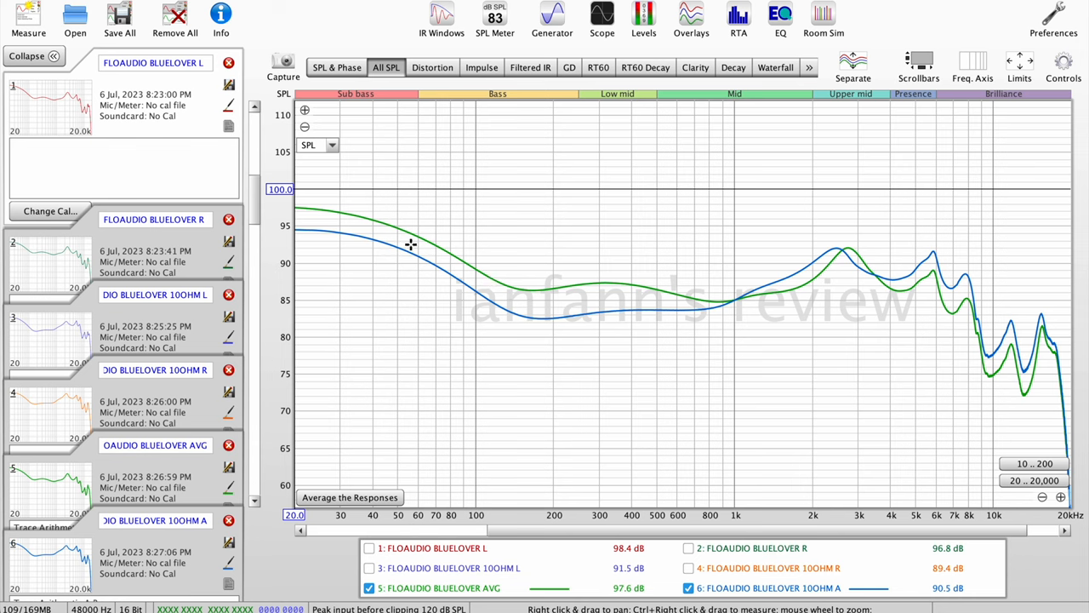
pyautogui.moveTo(453, 259)
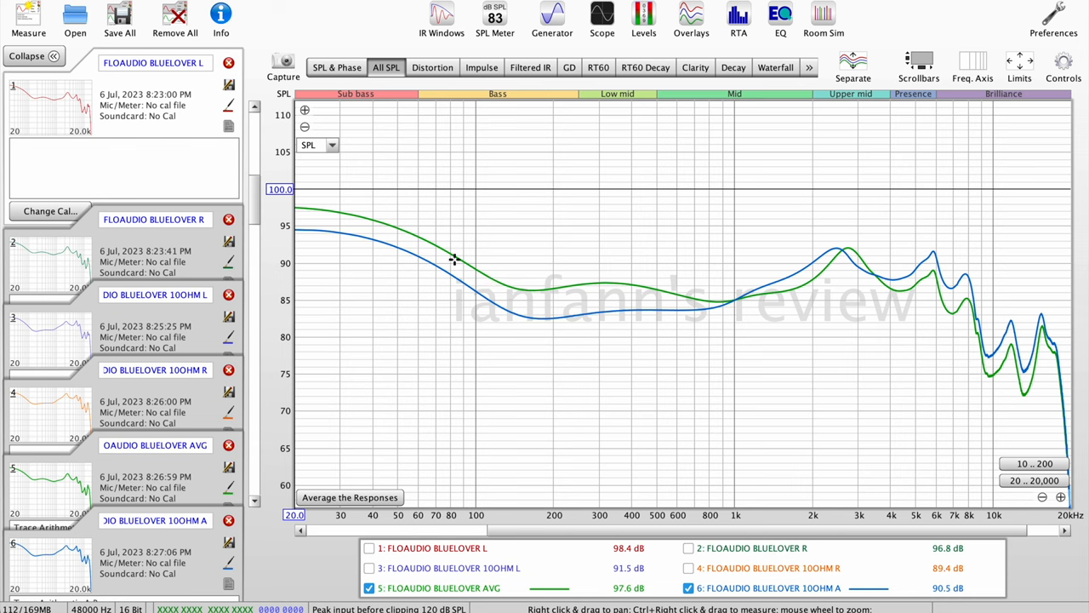
pyautogui.moveTo(428, 265)
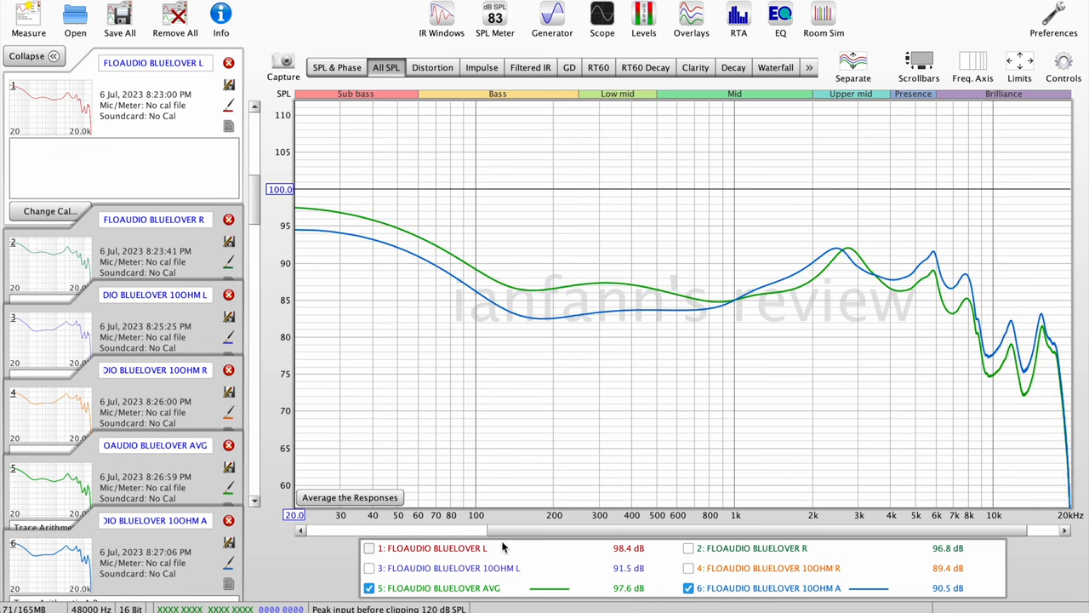
pyautogui.moveTo(466, 585)
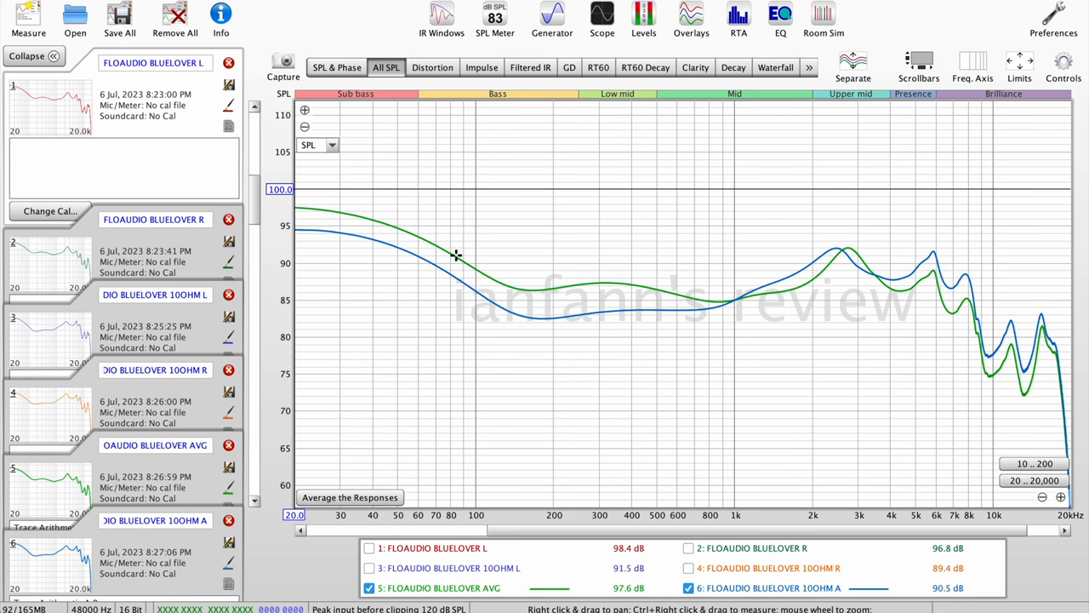
pyautogui.moveTo(554, 286)
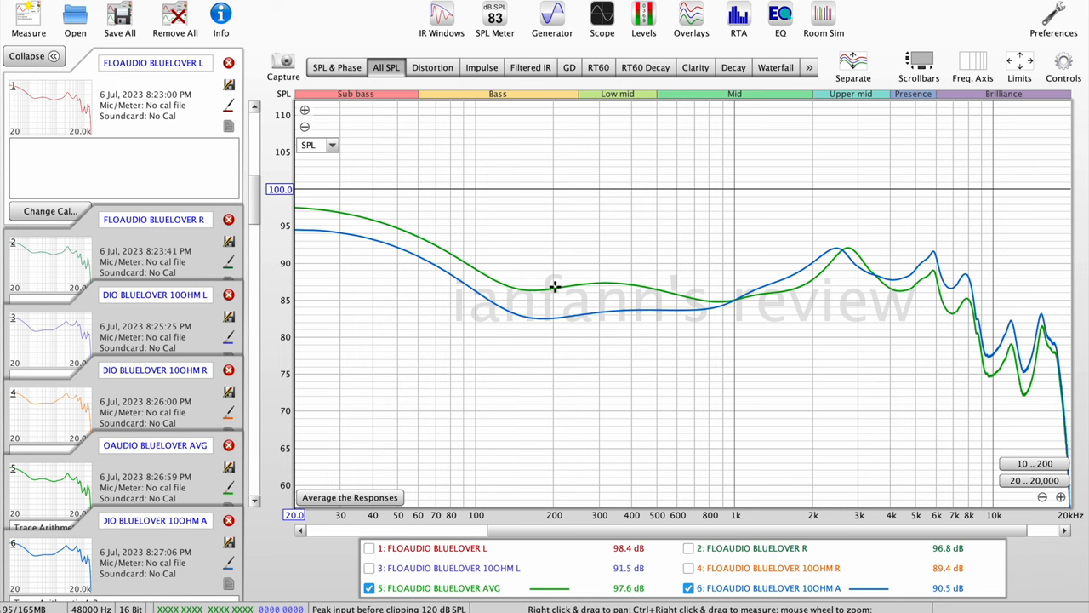
pyautogui.moveTo(274, 247)
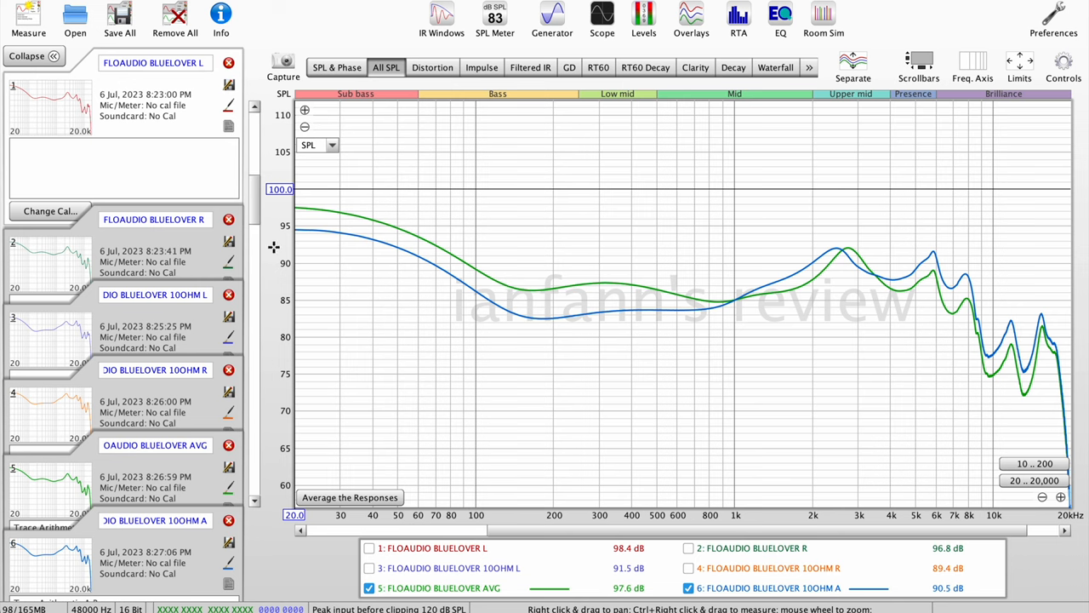
pyautogui.moveTo(611, 342)
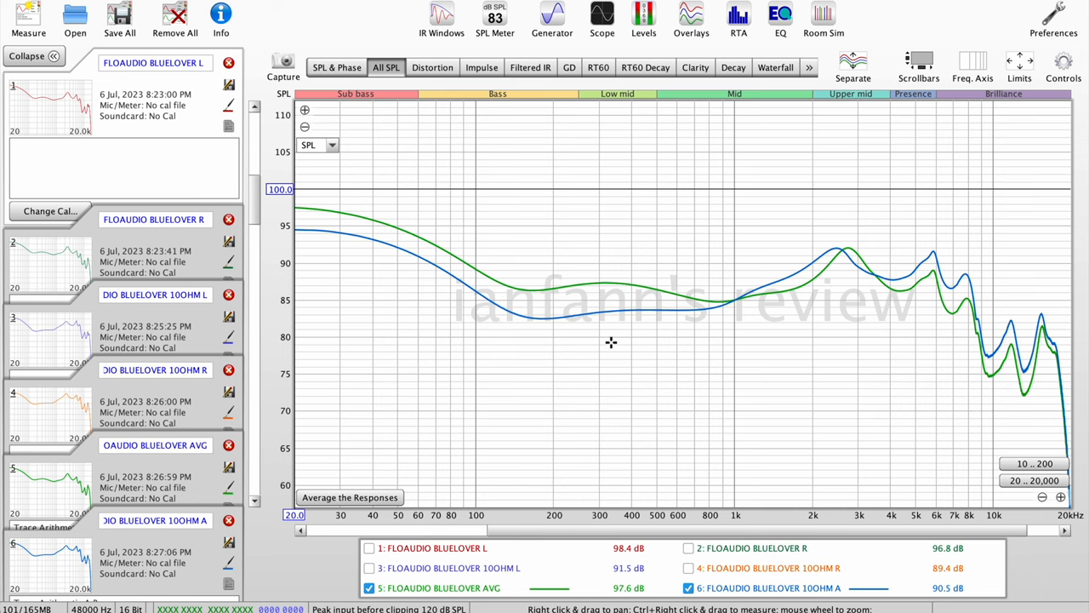
pyautogui.moveTo(543, 306)
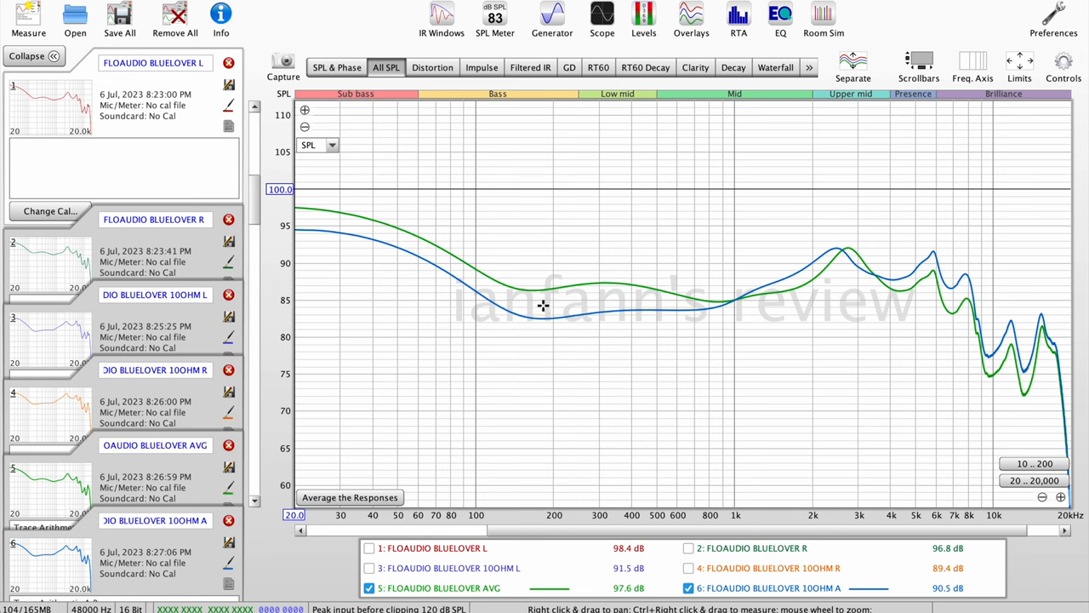
pyautogui.moveTo(674, 331)
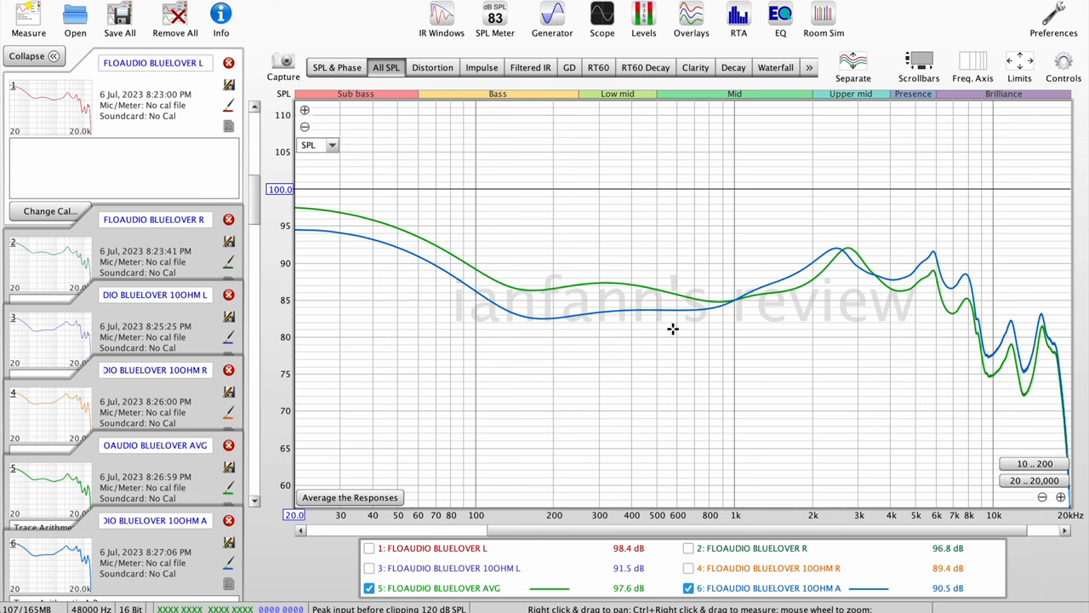
pyautogui.moveTo(504, 332)
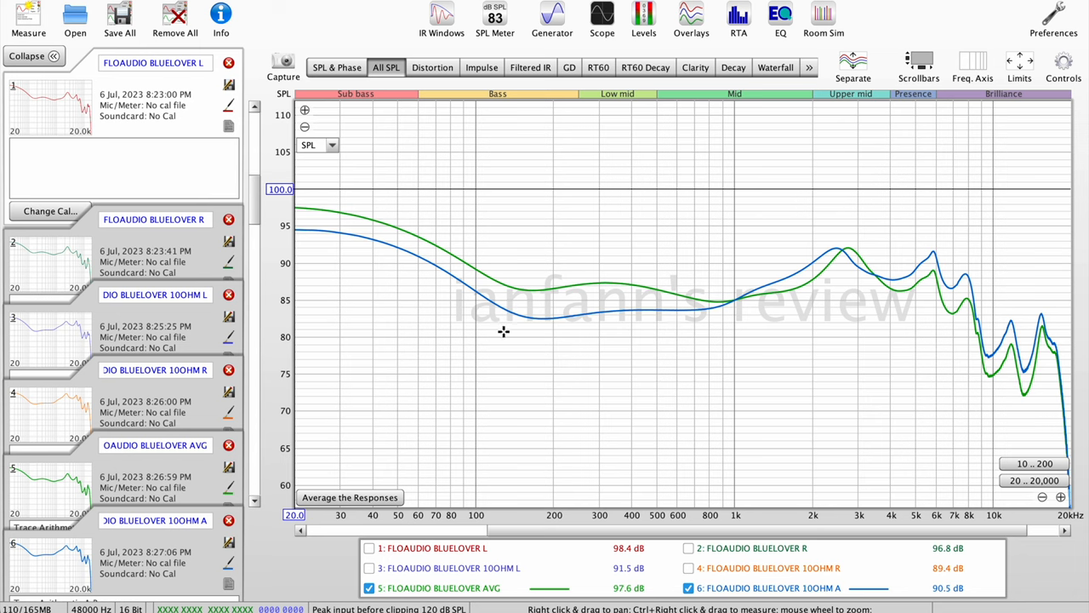
pyautogui.moveTo(791, 299)
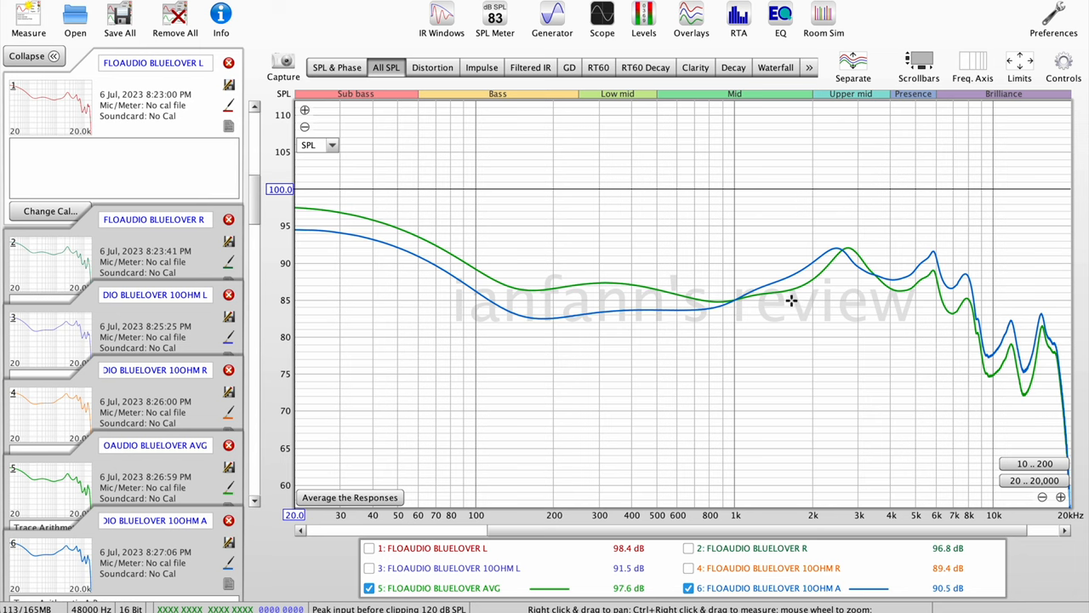
pyautogui.moveTo(736, 308)
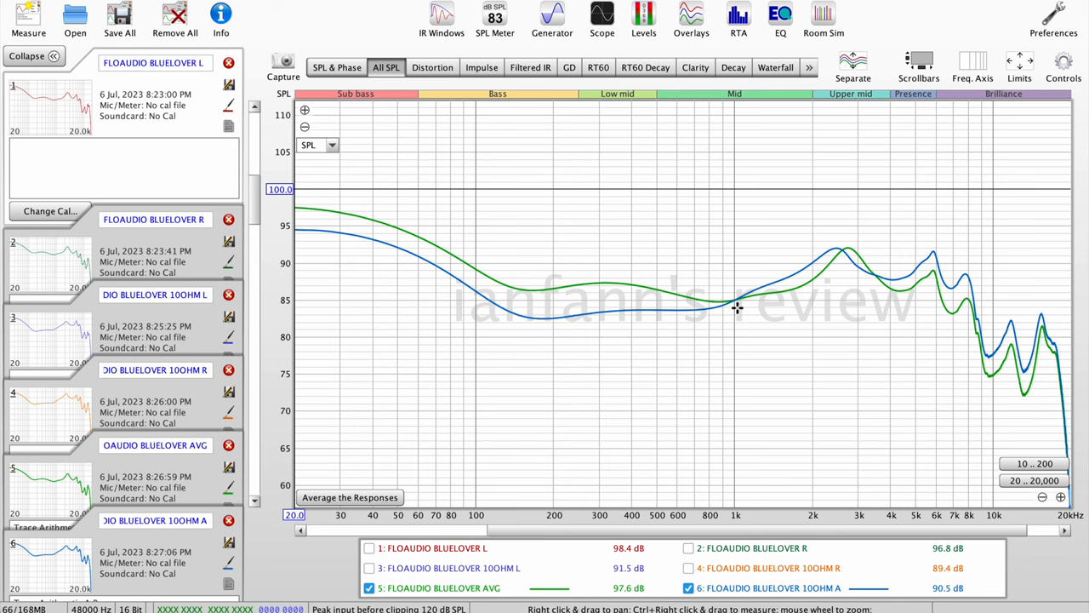
pyautogui.moveTo(834, 253)
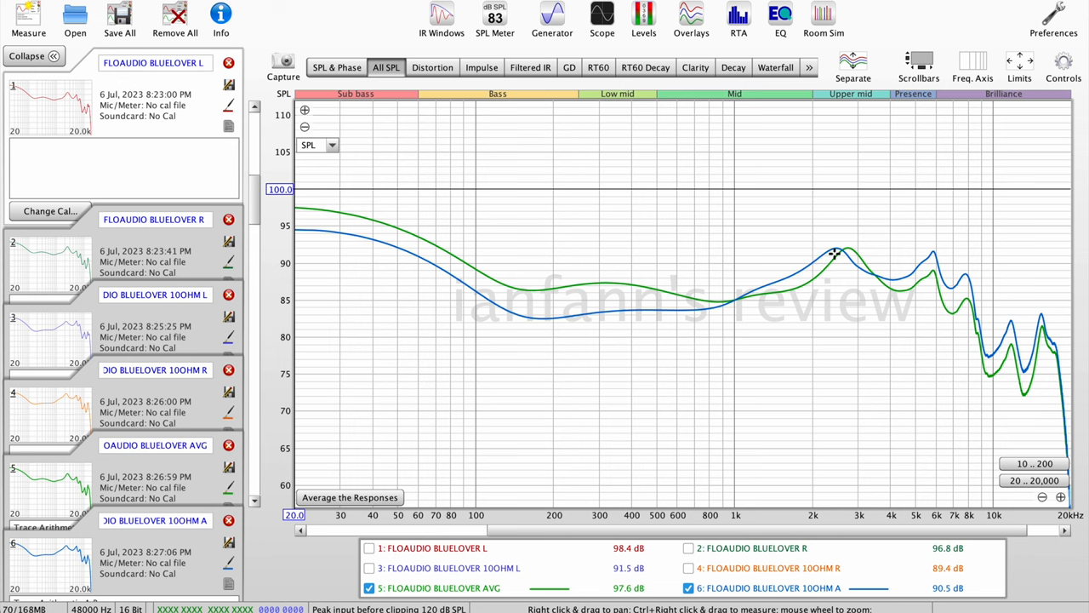
pyautogui.moveTo(890, 275)
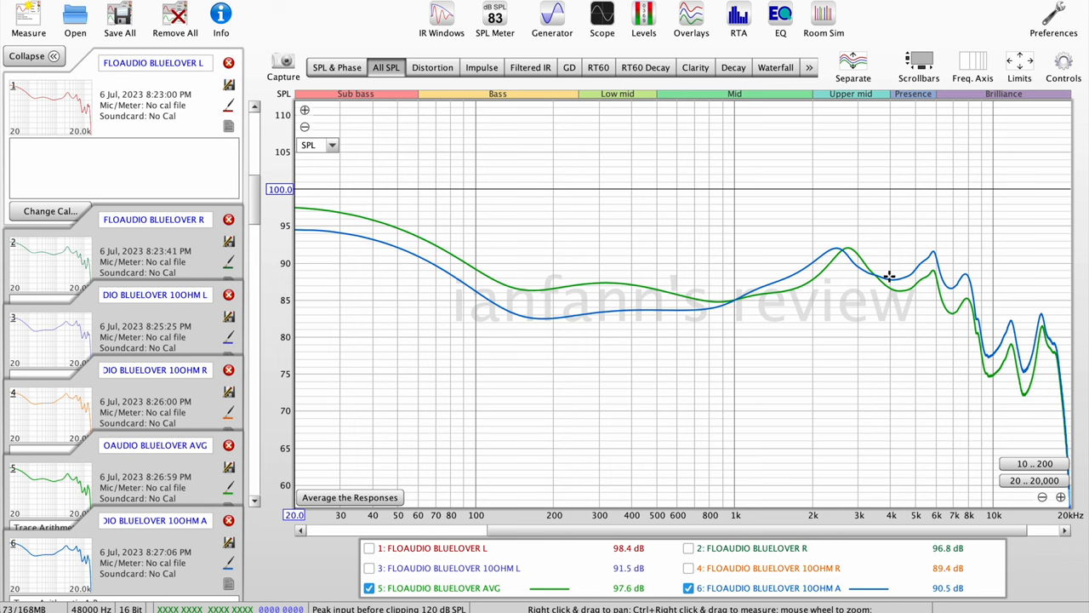
pyautogui.moveTo(961, 293)
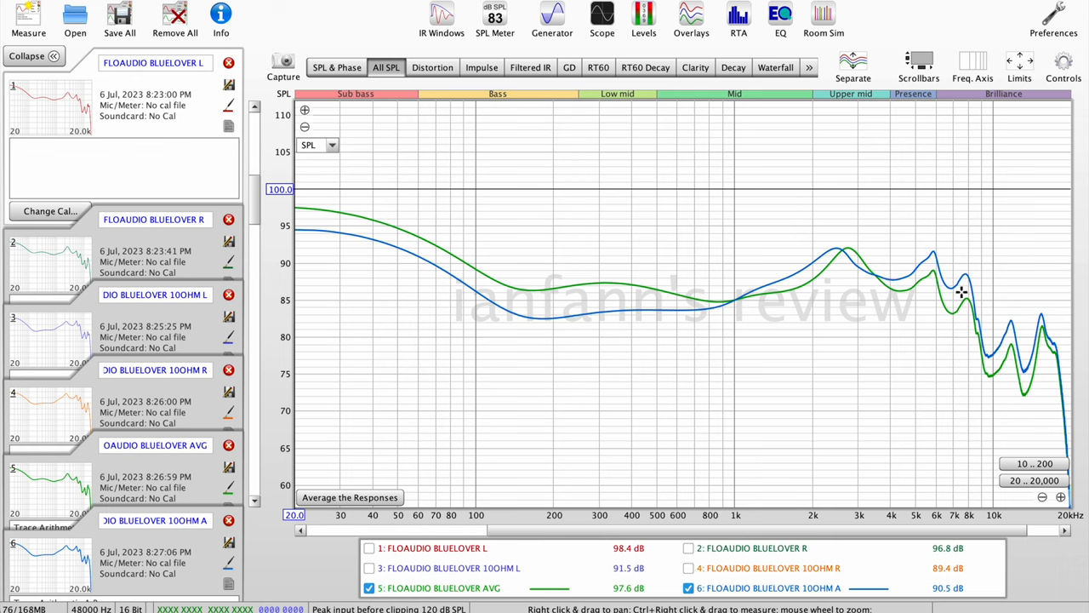
pyautogui.moveTo(976, 279)
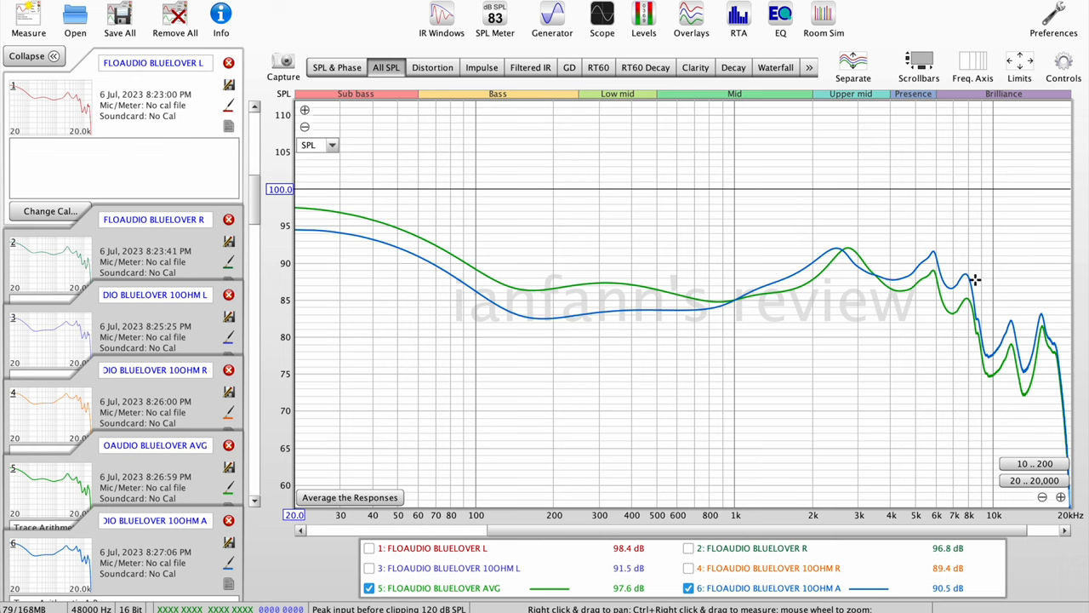
pyautogui.moveTo(1020, 326)
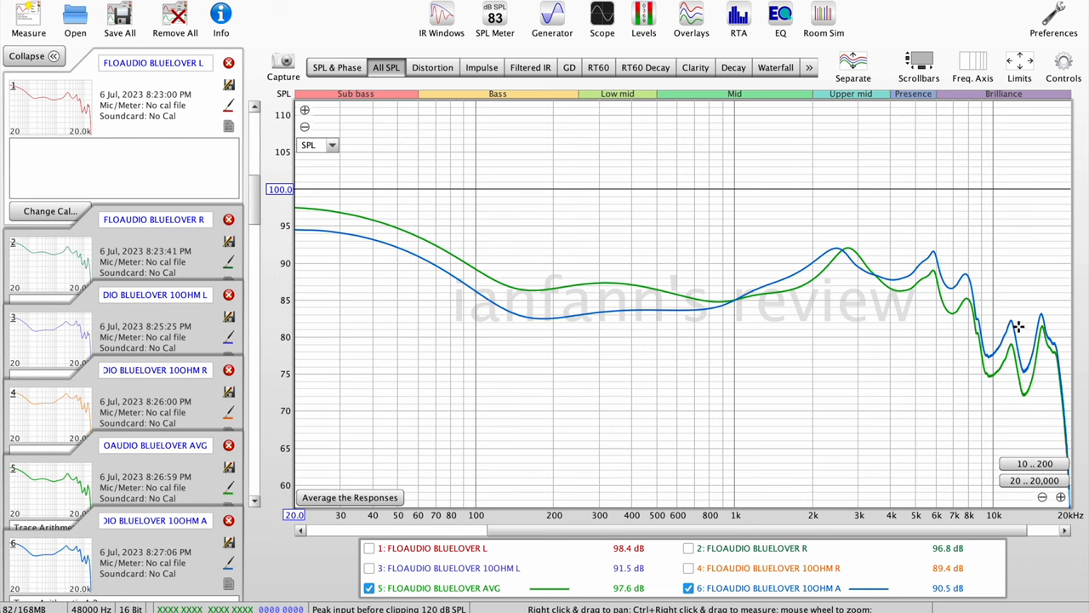
pyautogui.moveTo(916, 330)
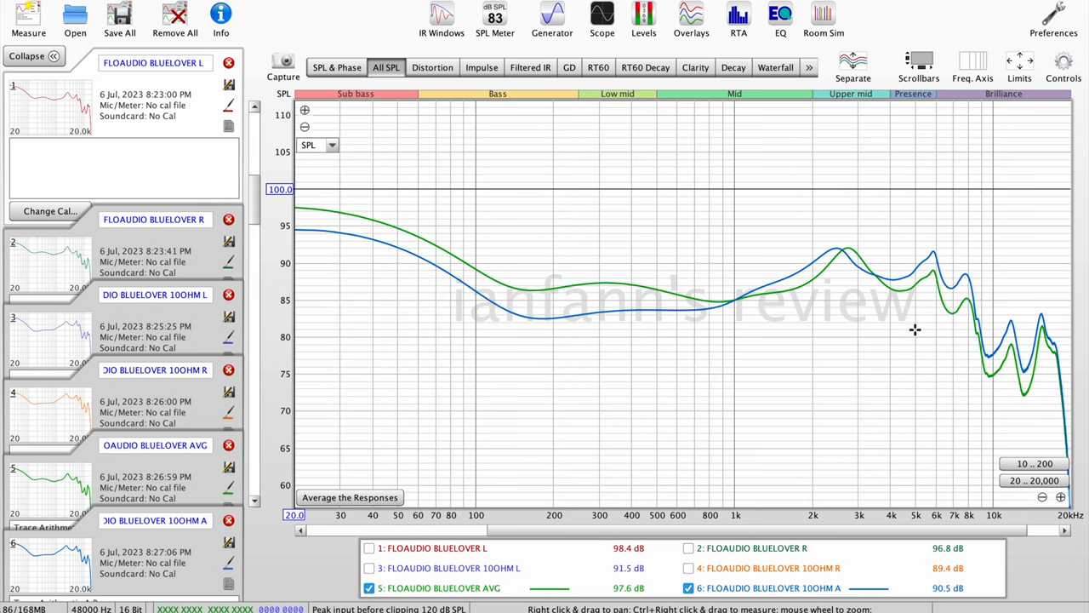
pyautogui.moveTo(889, 293)
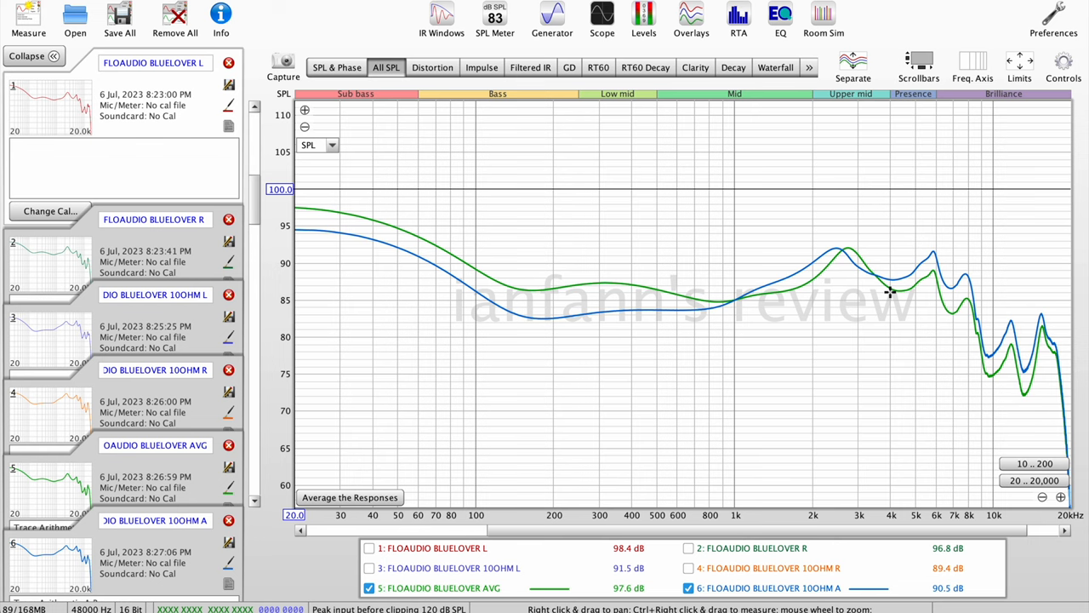
pyautogui.moveTo(772, 296)
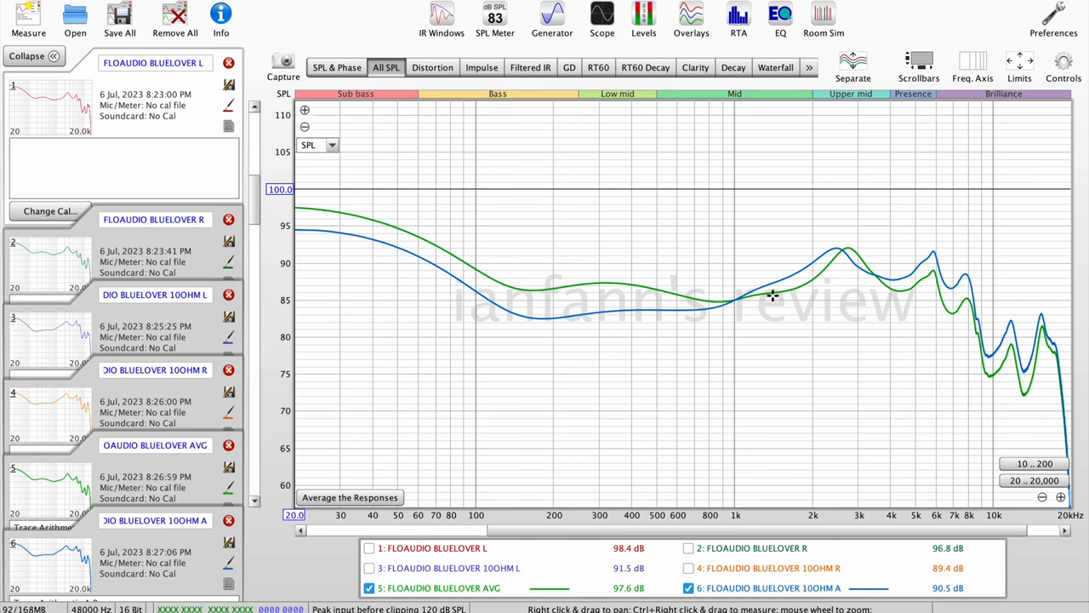
pyautogui.moveTo(541, 324)
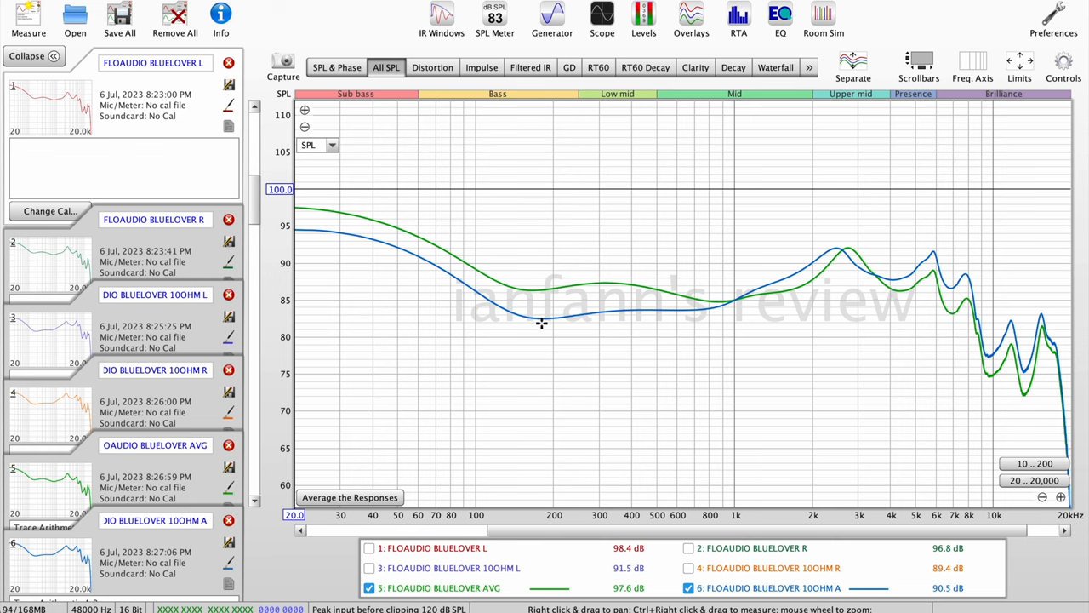
pyautogui.moveTo(337, 238)
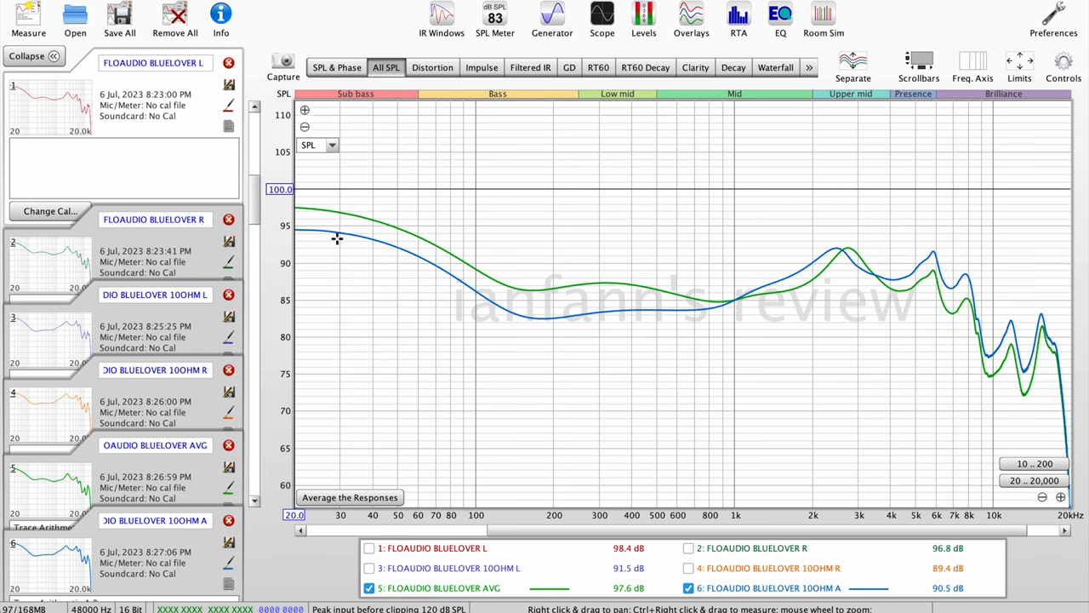
pyautogui.moveTo(326, 255)
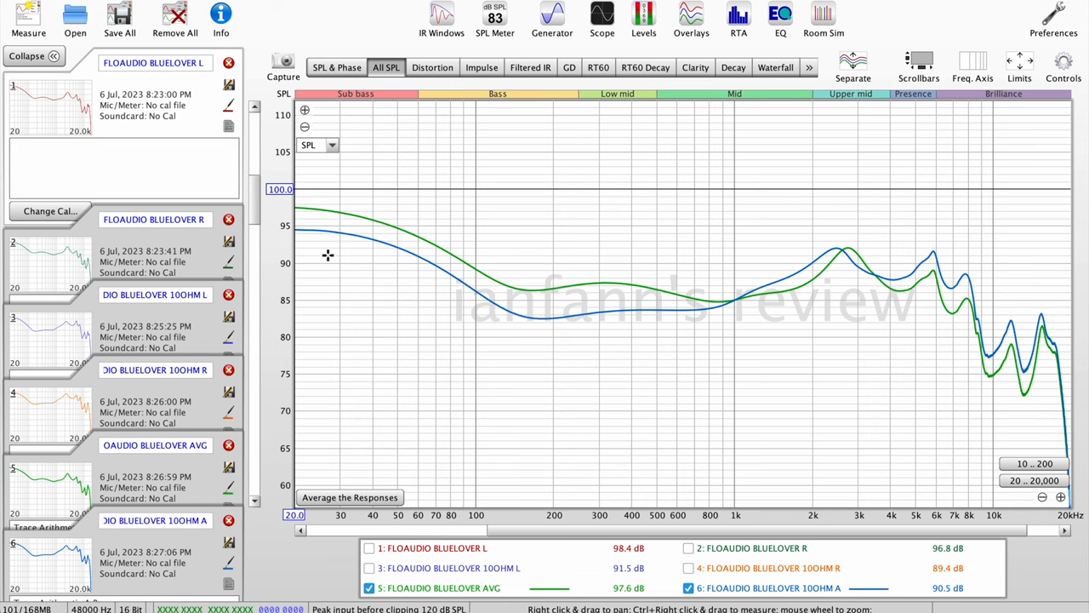
pyautogui.moveTo(541, 292)
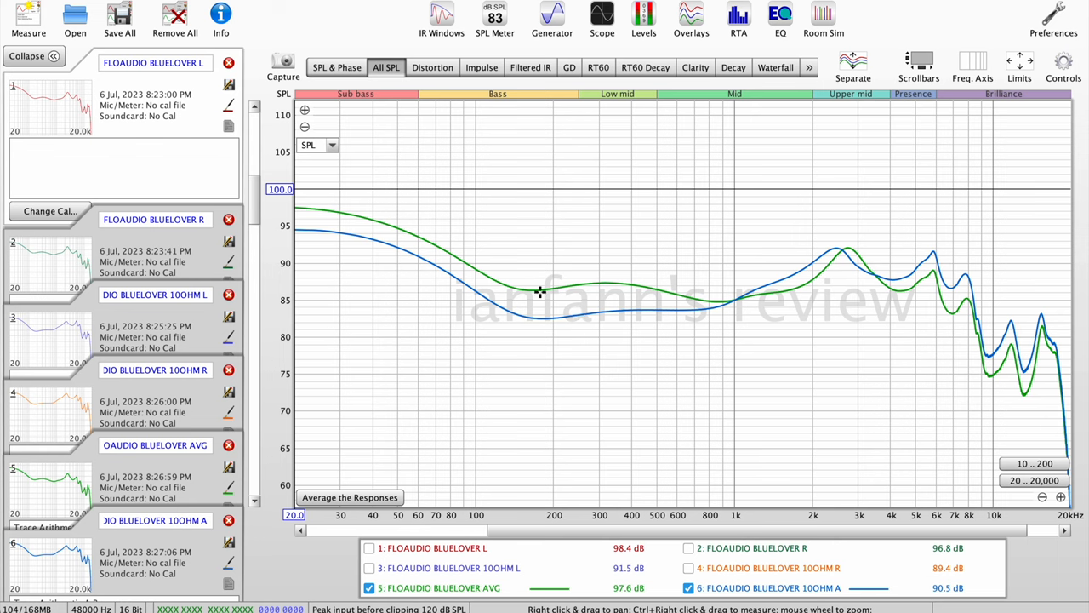
pyautogui.moveTo(677, 296)
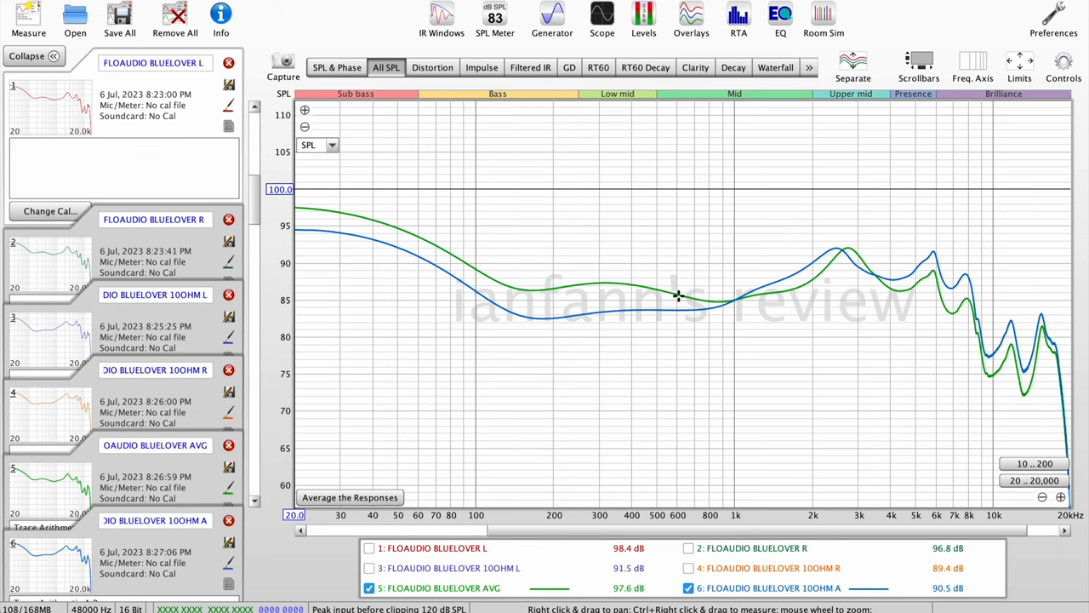
pyautogui.moveTo(667, 286)
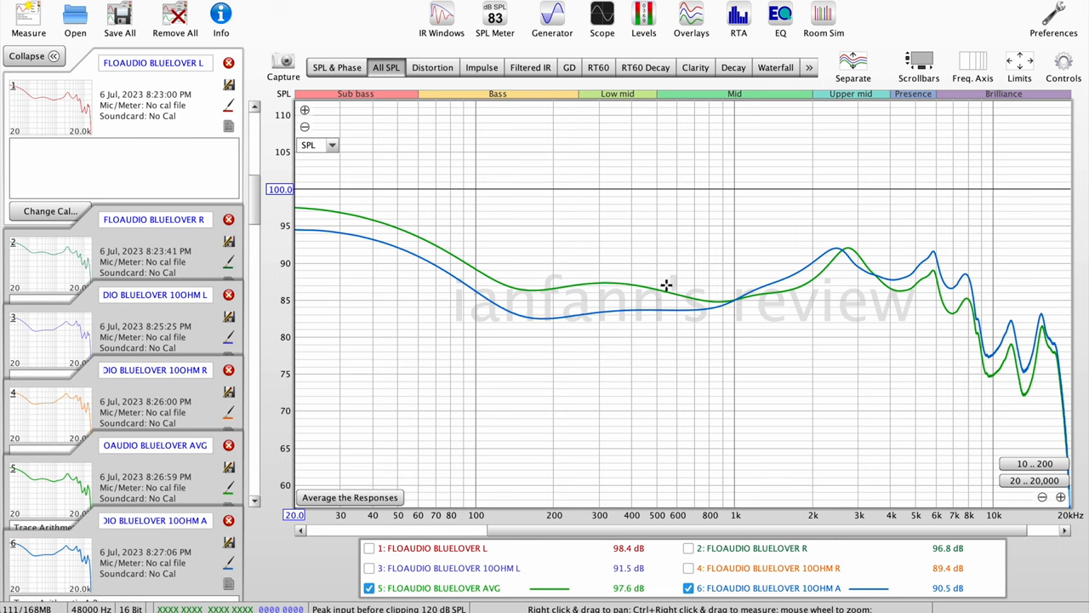
pyautogui.moveTo(561, 310)
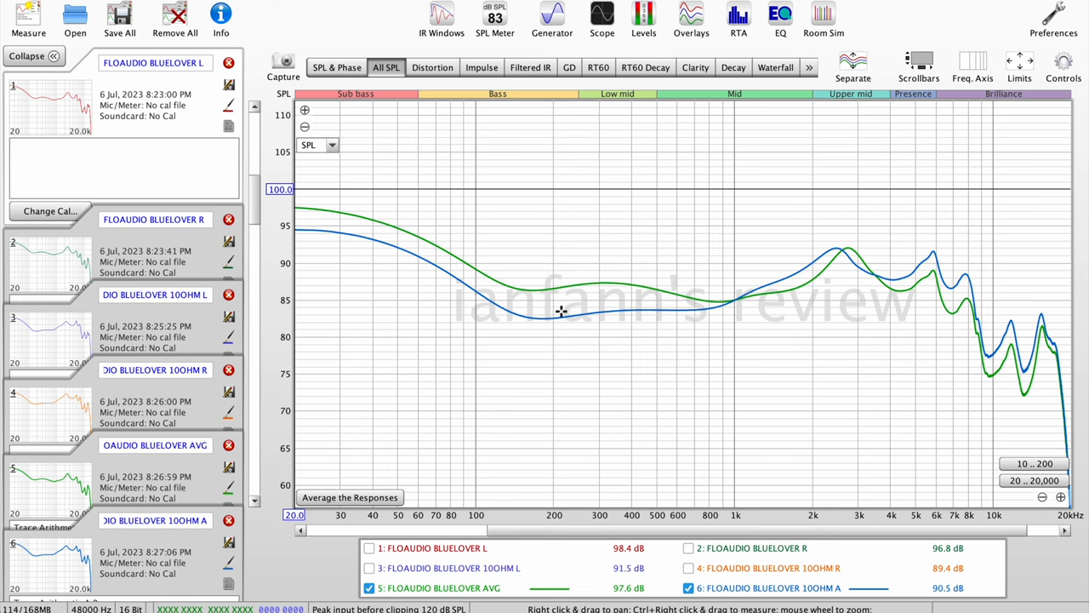
pyautogui.moveTo(628, 303)
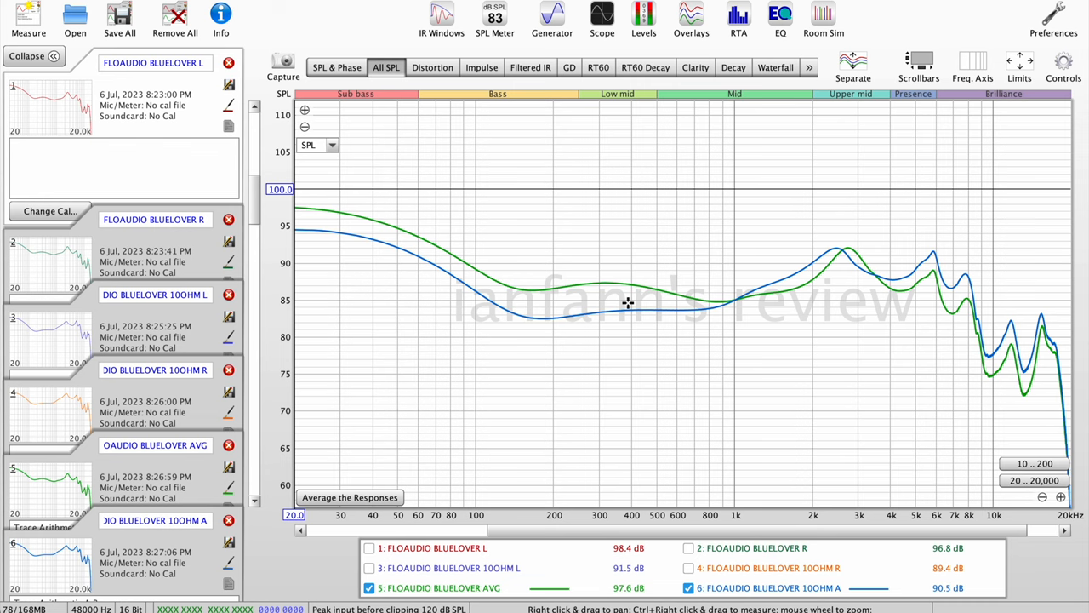
pyautogui.moveTo(630, 355)
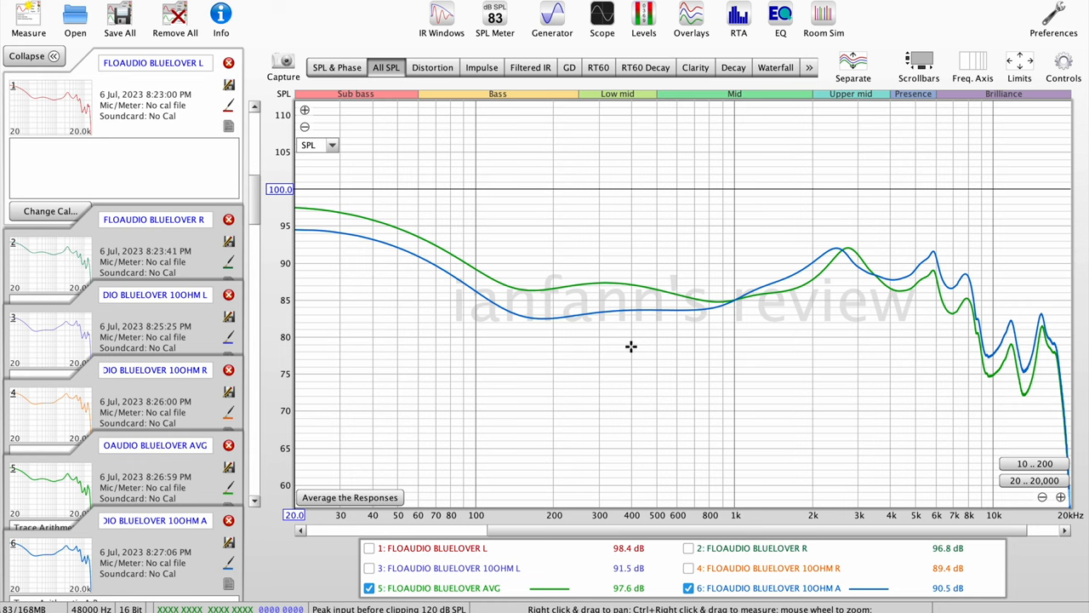
pyautogui.moveTo(739, 285)
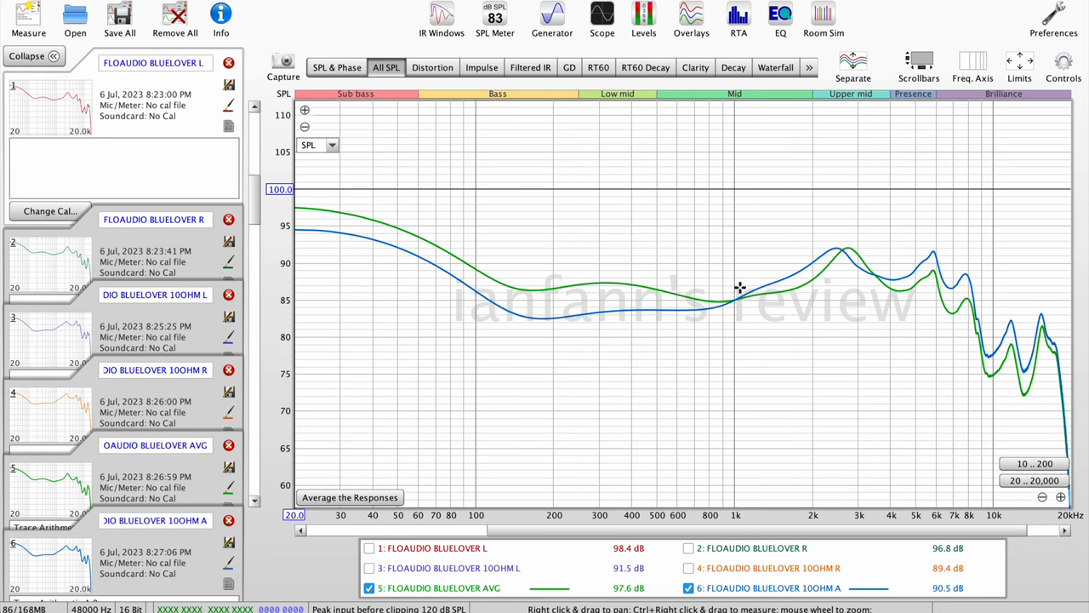